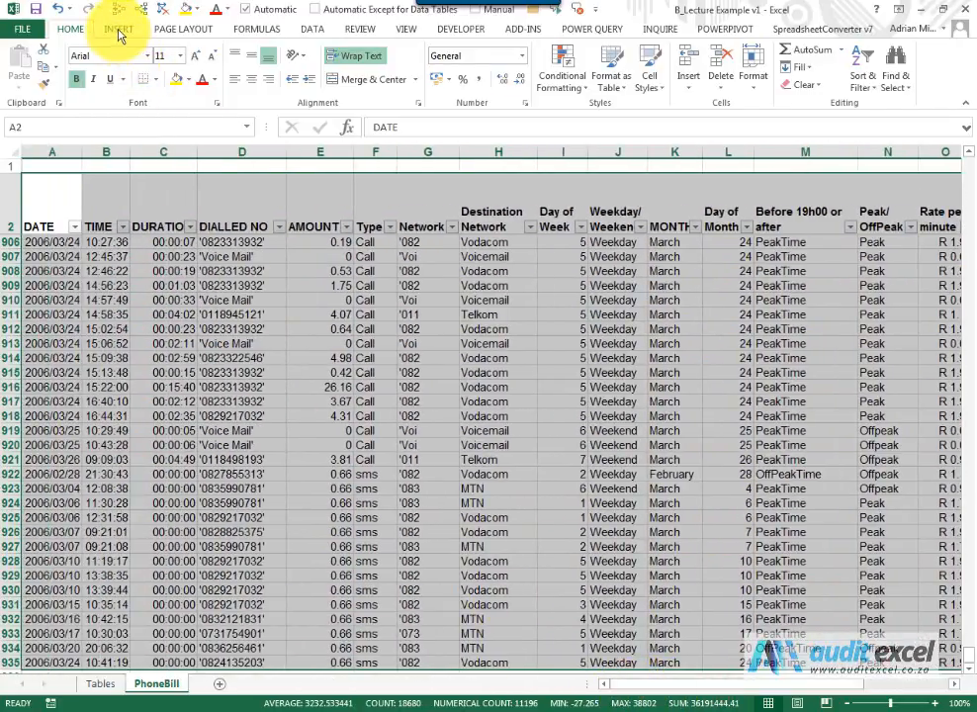
Begin a PivotTable from the PhoneBill call data via Insert.
click(119, 27)
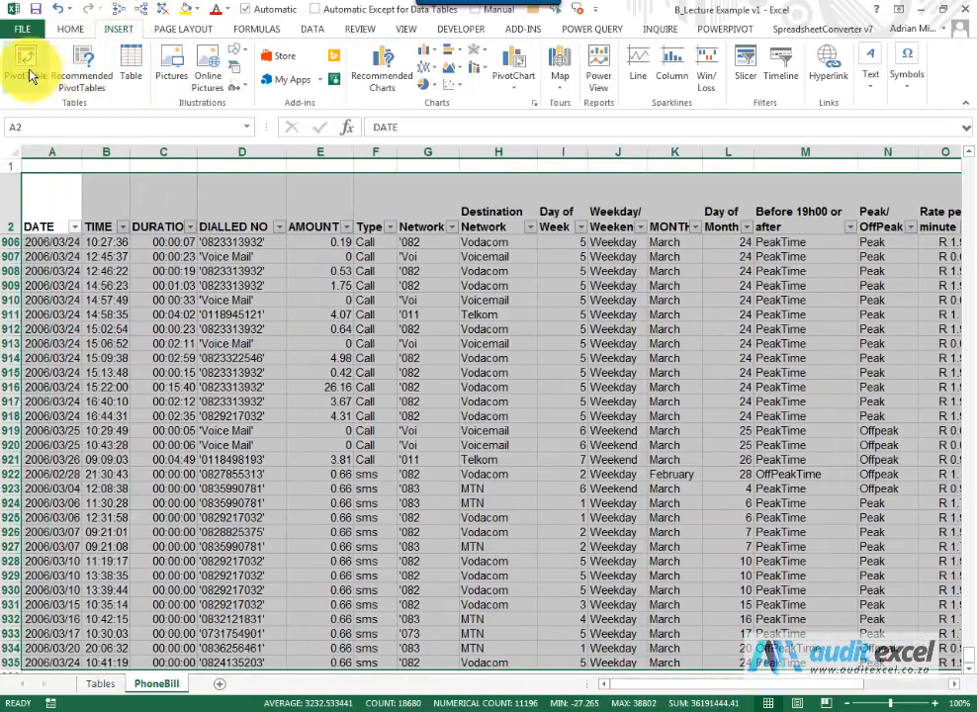
click(22, 63)
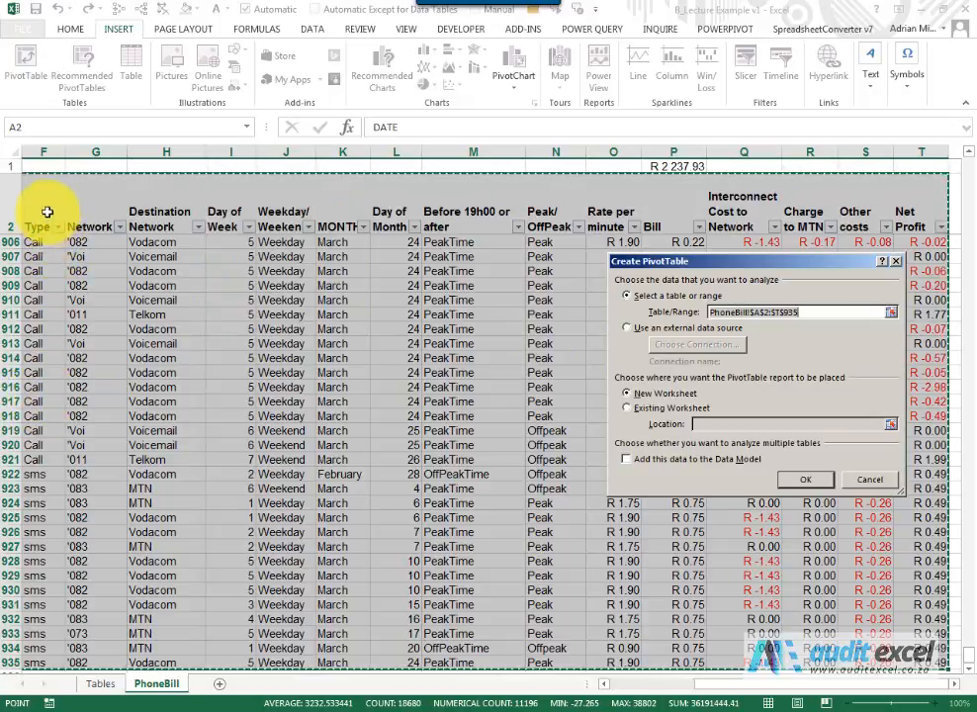
mouse_move(511, 297)
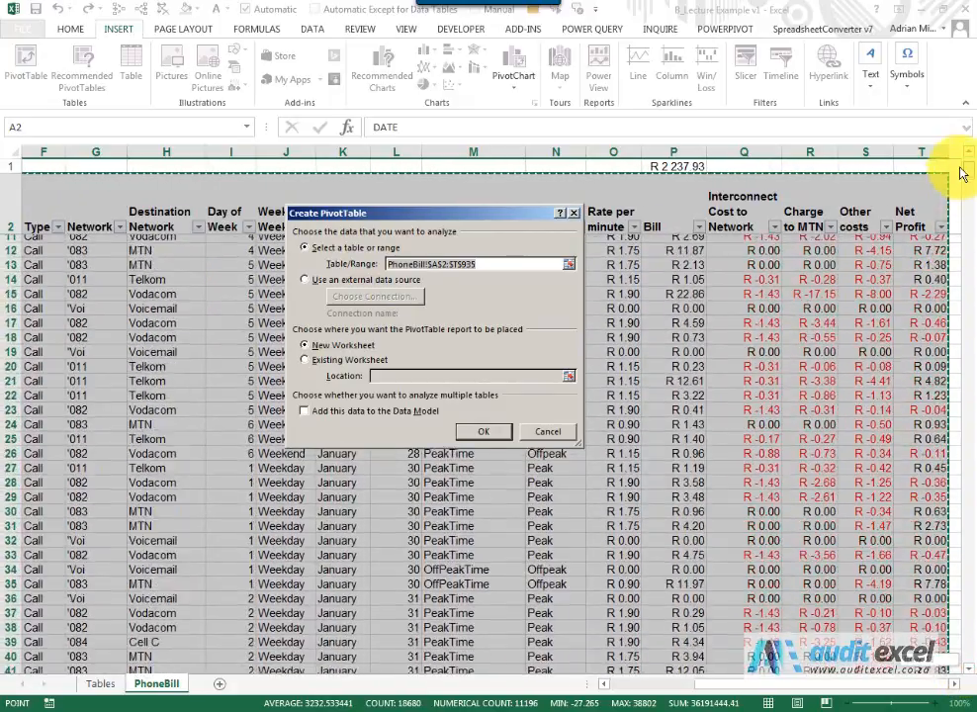
scroll(up, 3)
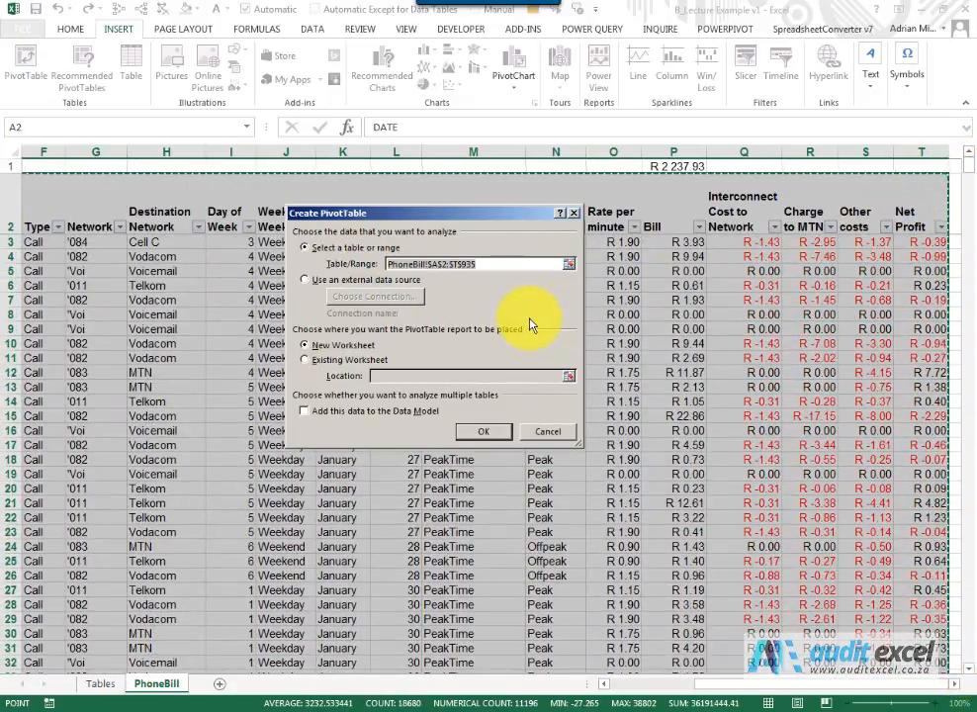
mouse_move(405, 326)
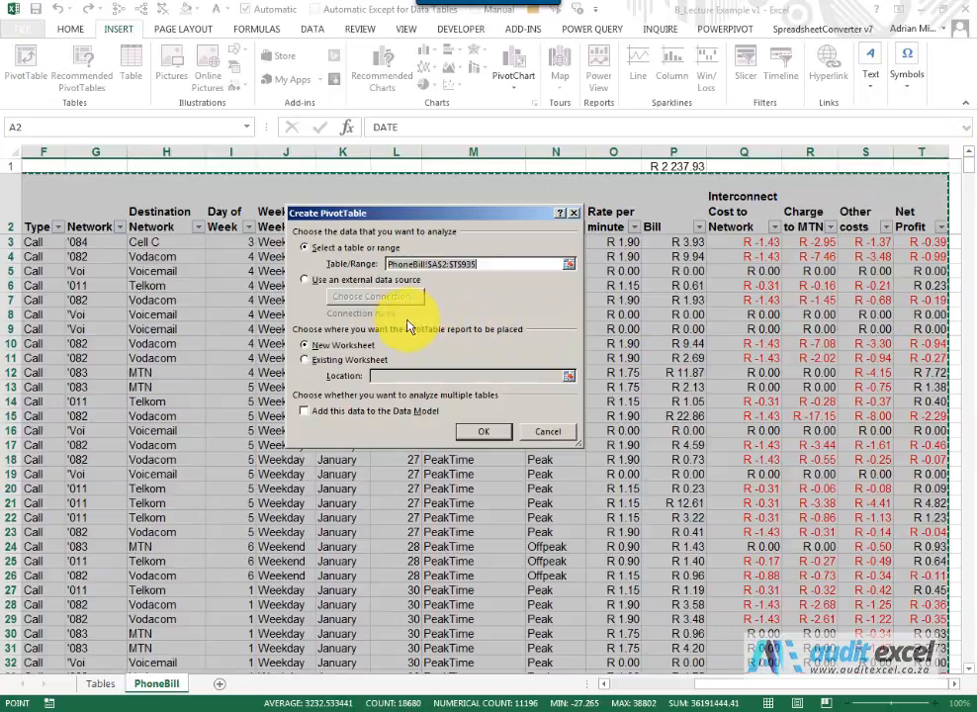
mouse_move(306, 285)
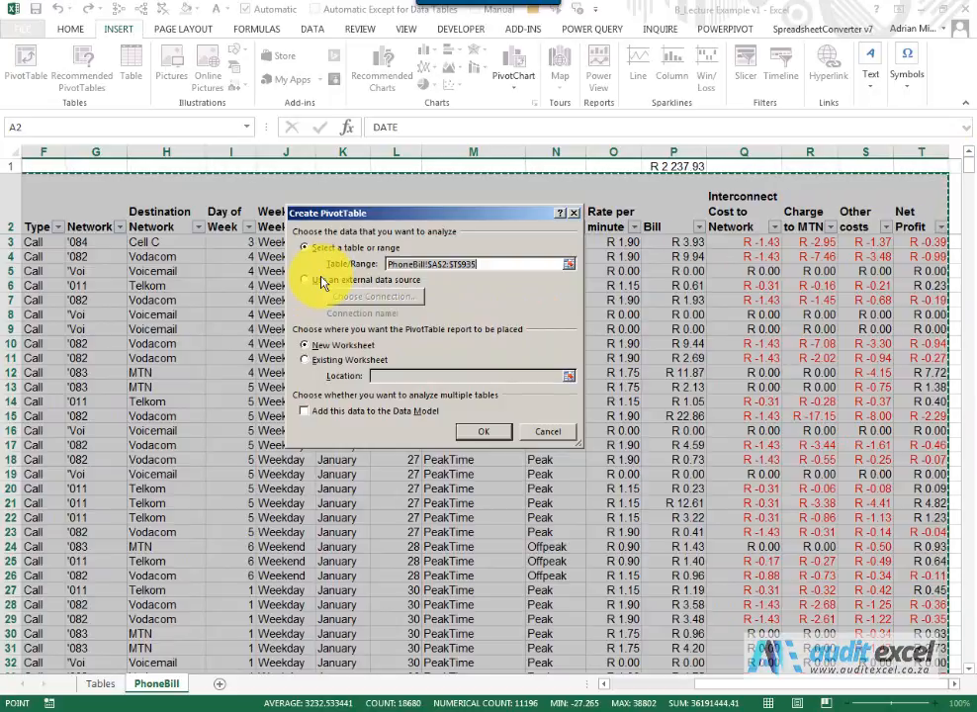
mouse_move(320, 340)
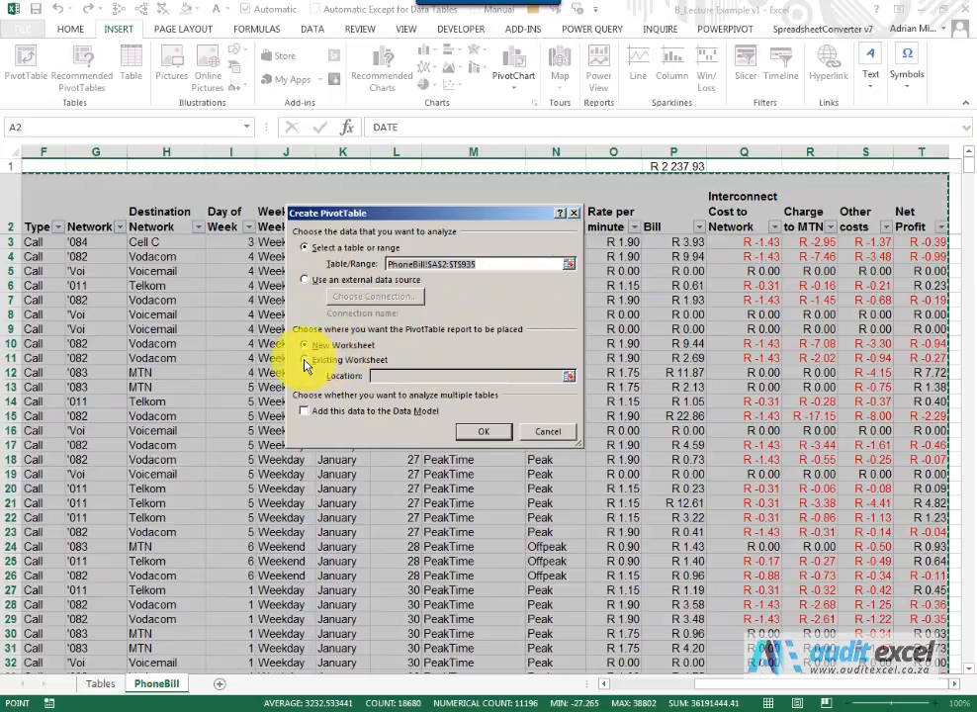
click(307, 360)
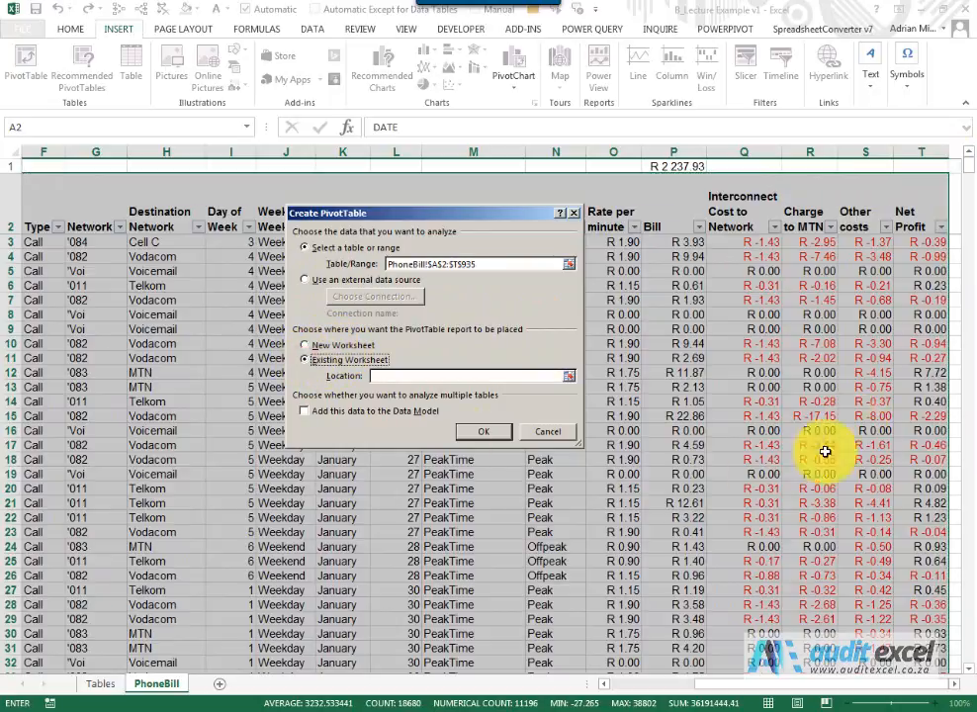
click(307, 360)
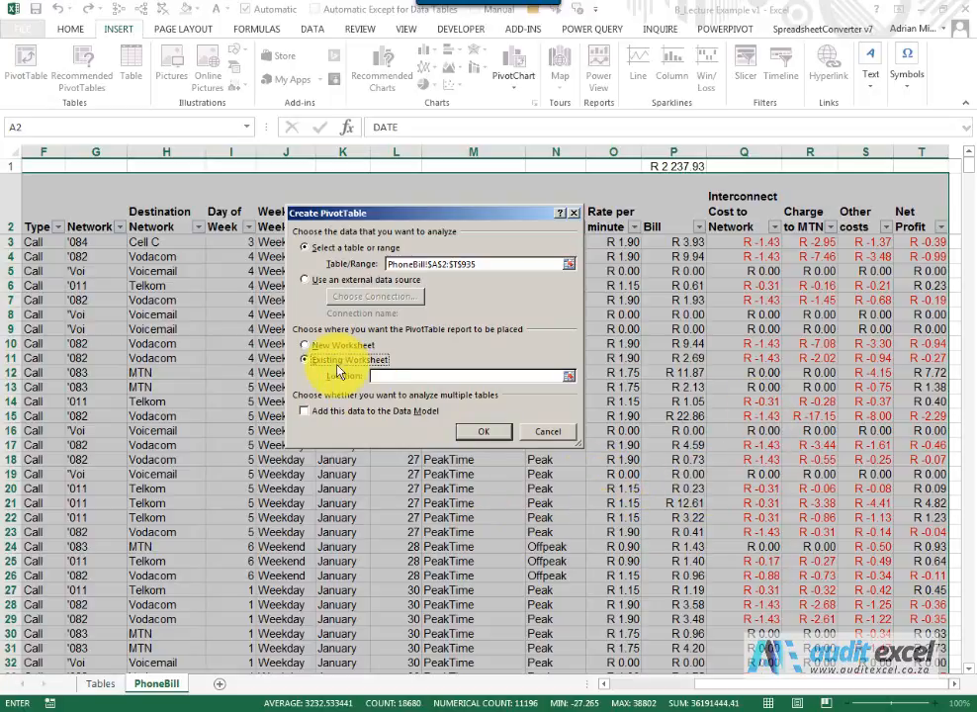
click(307, 360)
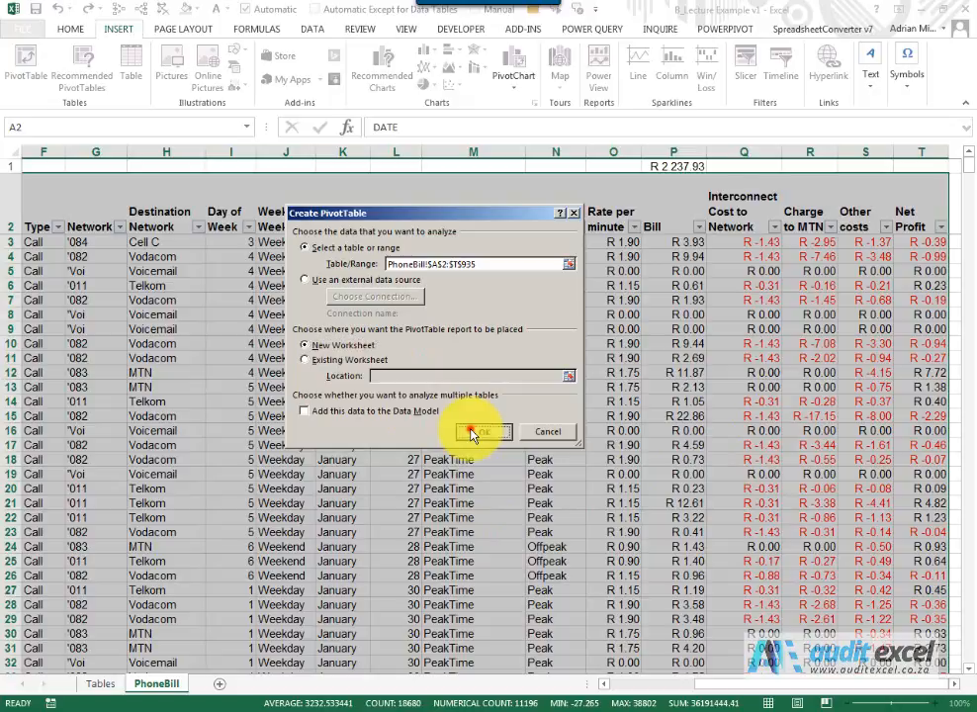
Place the empty PivotTable on a new Sheet1 and show the PivotTable Fields list.
click(483, 432)
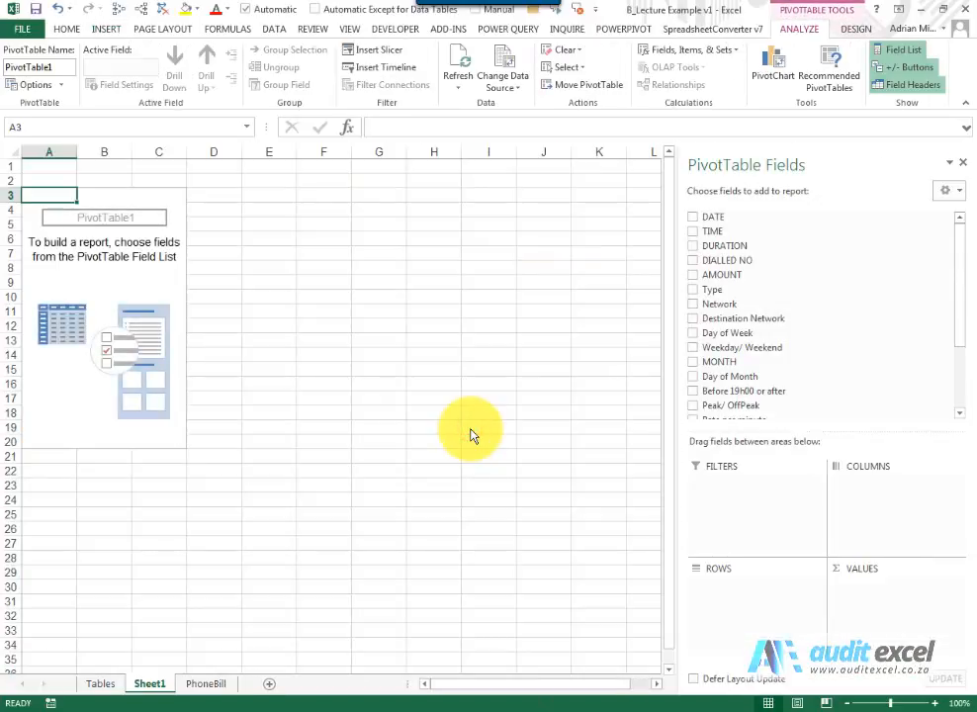
mouse_move(222, 510)
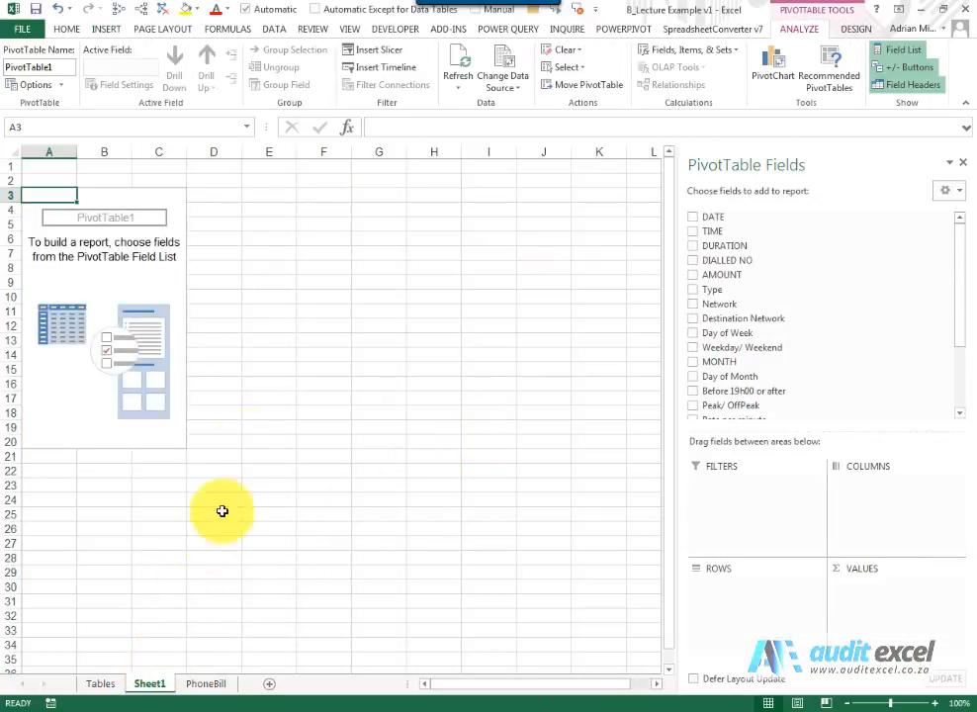
mouse_move(368, 324)
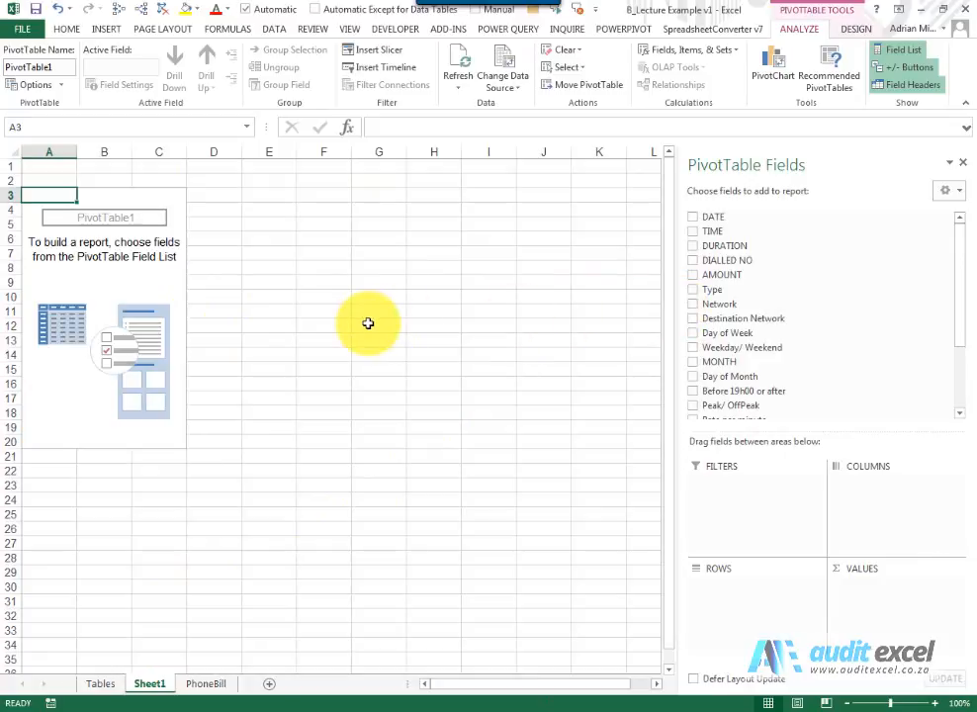
mouse_move(360, 325)
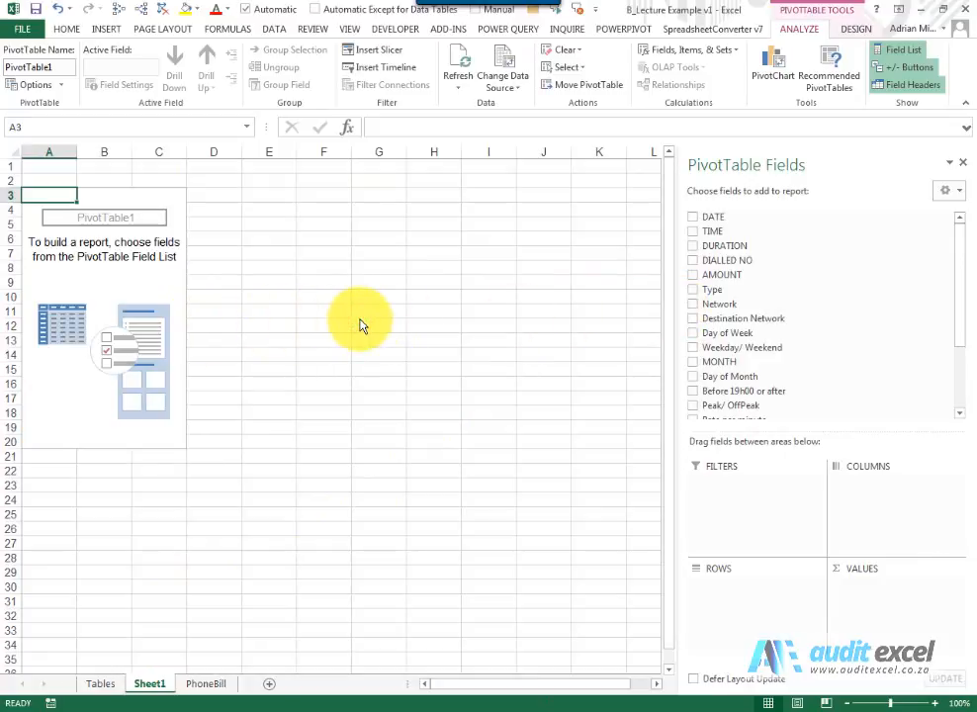
mouse_move(338, 331)
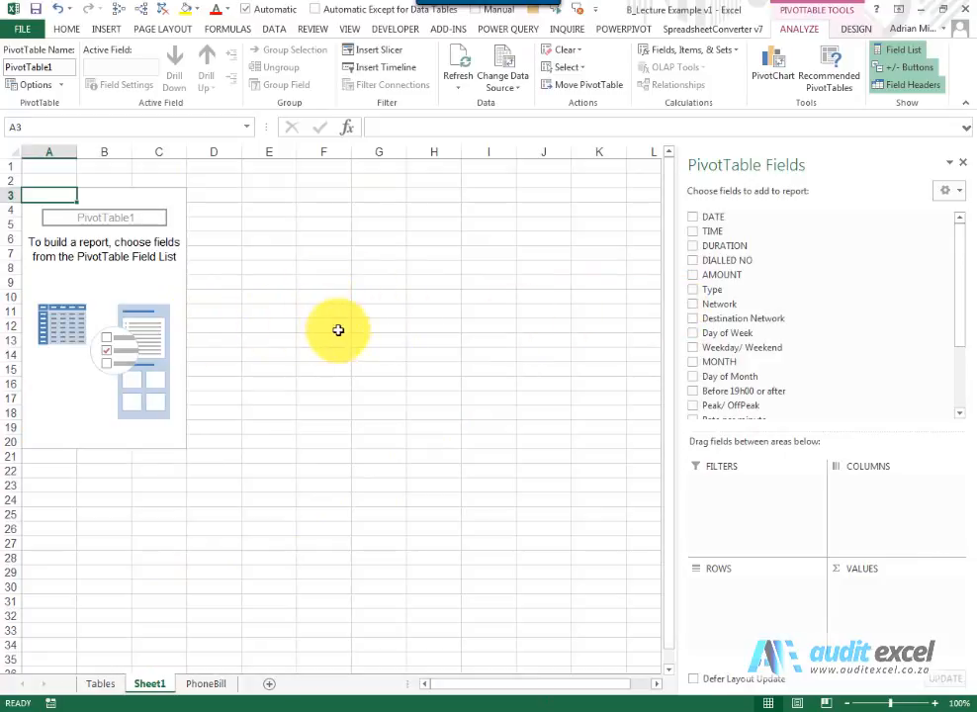
mouse_move(202, 245)
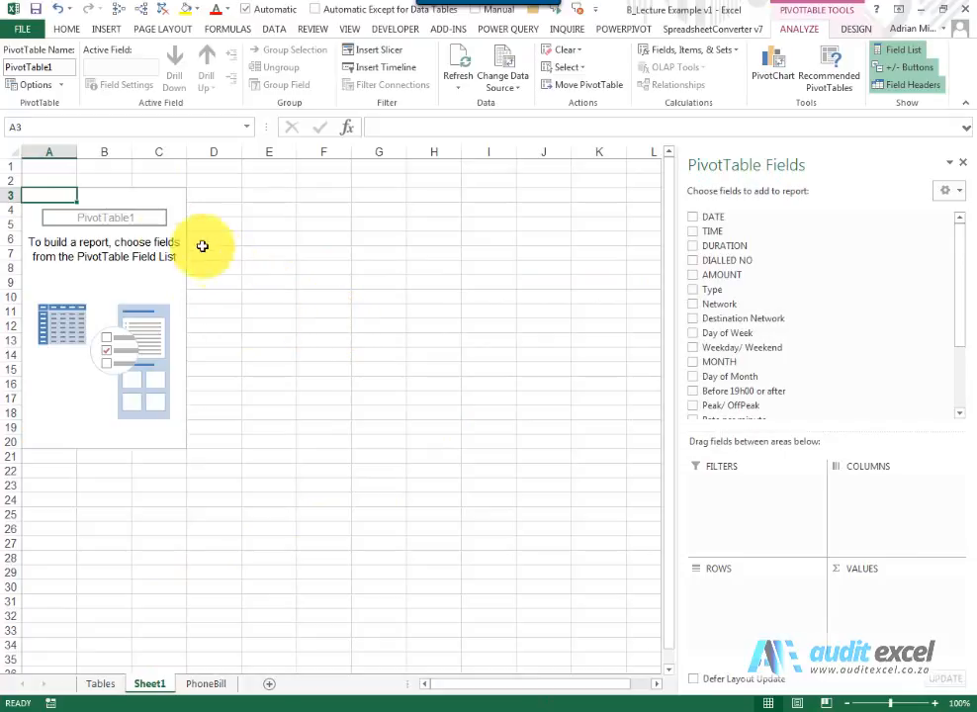
mouse_move(63, 321)
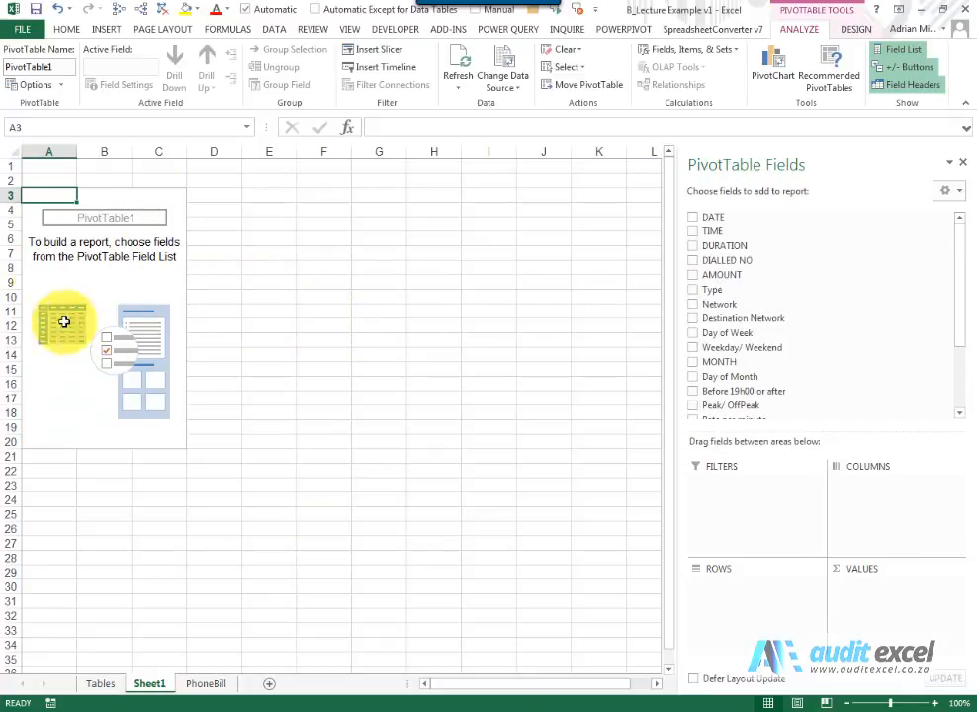
mouse_move(828, 229)
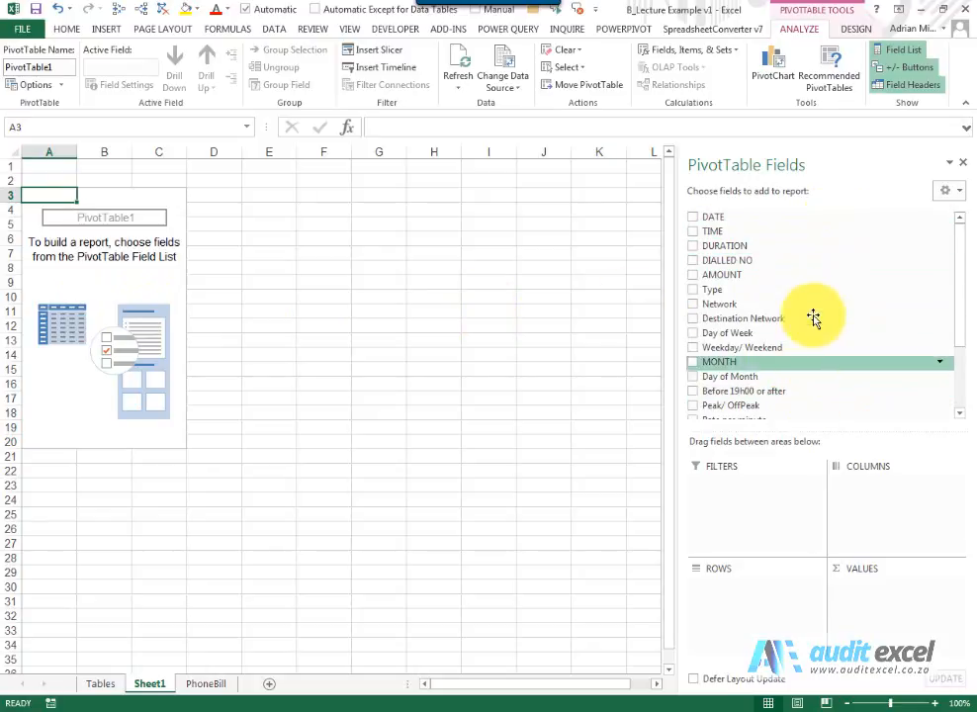
mouse_move(772, 485)
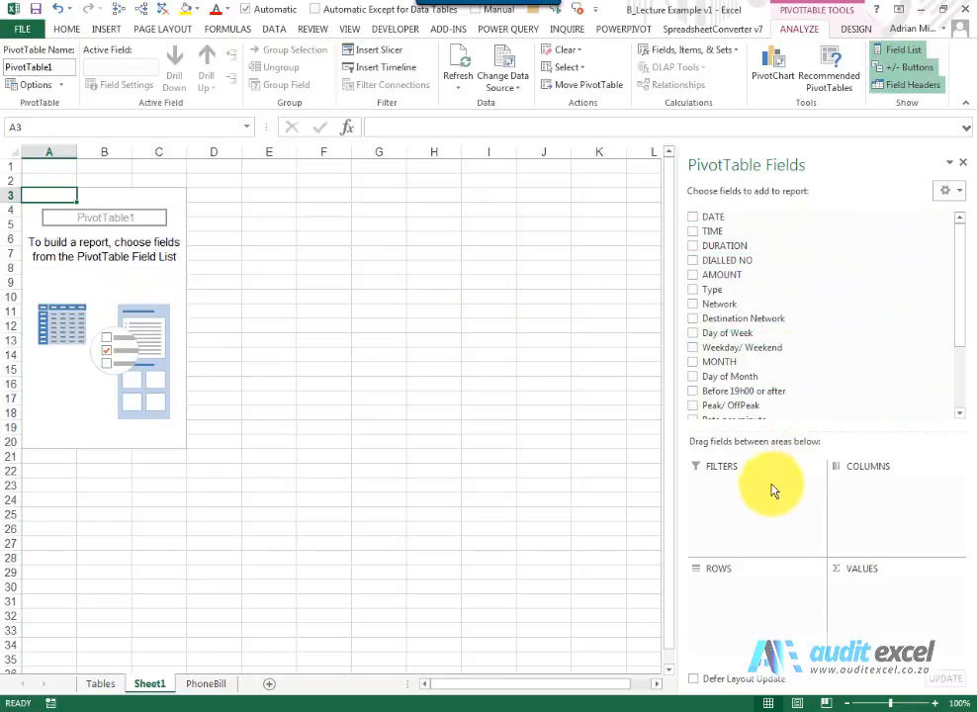
mouse_move(849, 517)
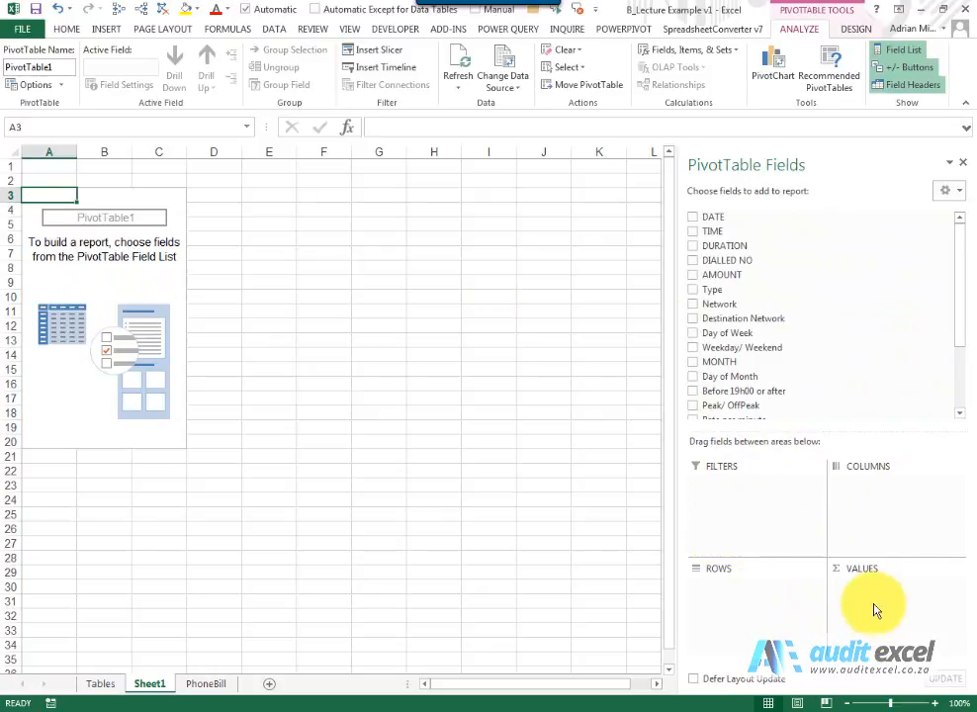
mouse_move(139, 243)
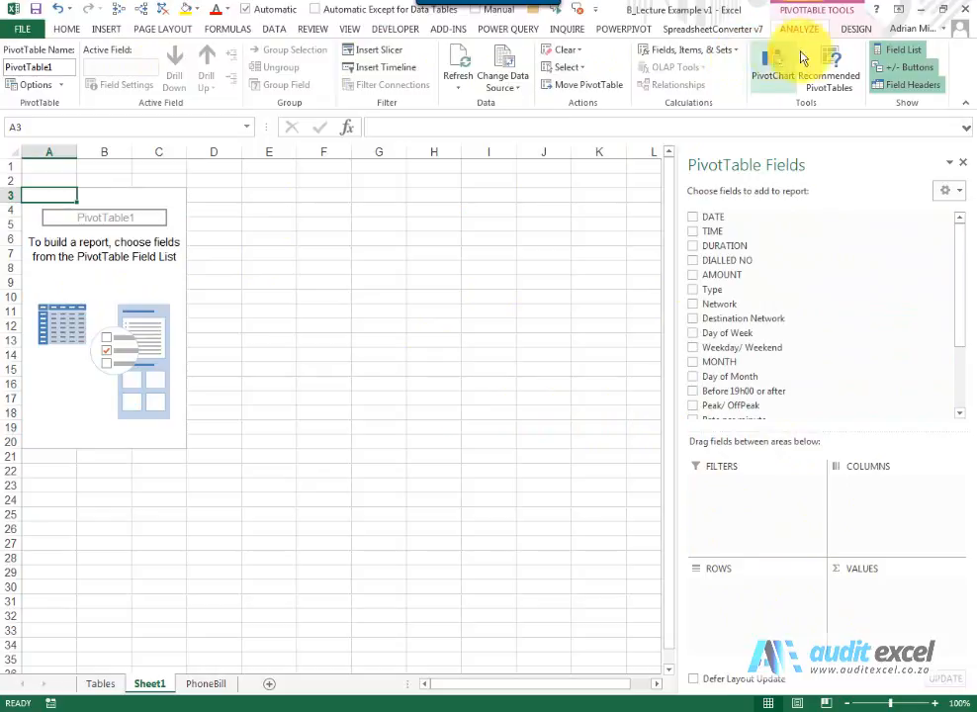
click(857, 27)
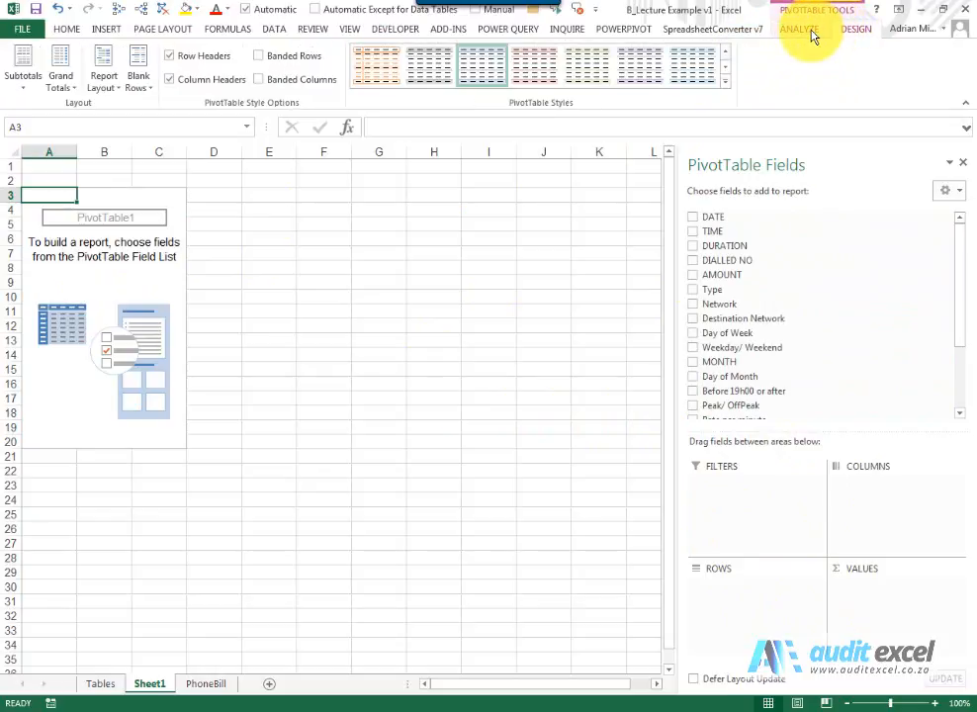
click(799, 30)
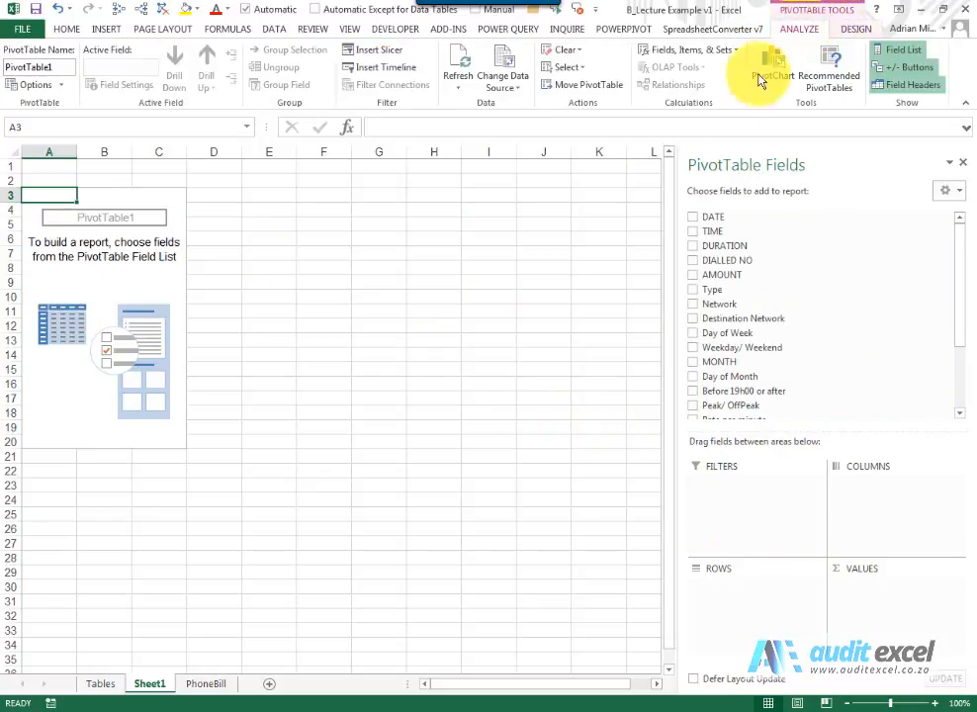
mouse_move(572, 333)
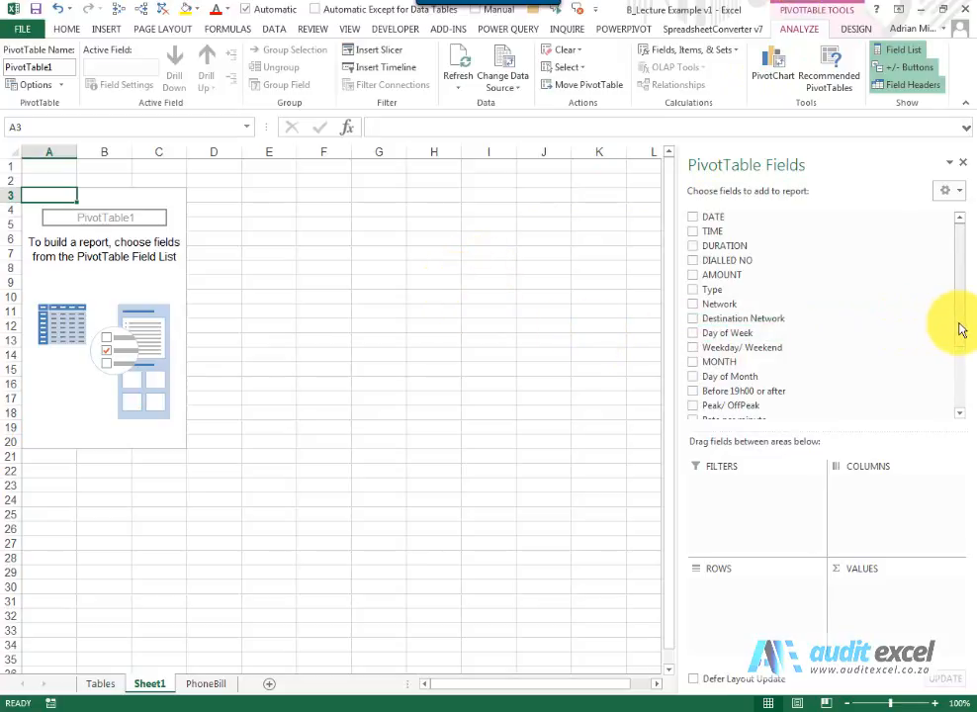
Add the Bill field to Values as Sum of Bill, totalling about 2237.93.
scroll(down, 3)
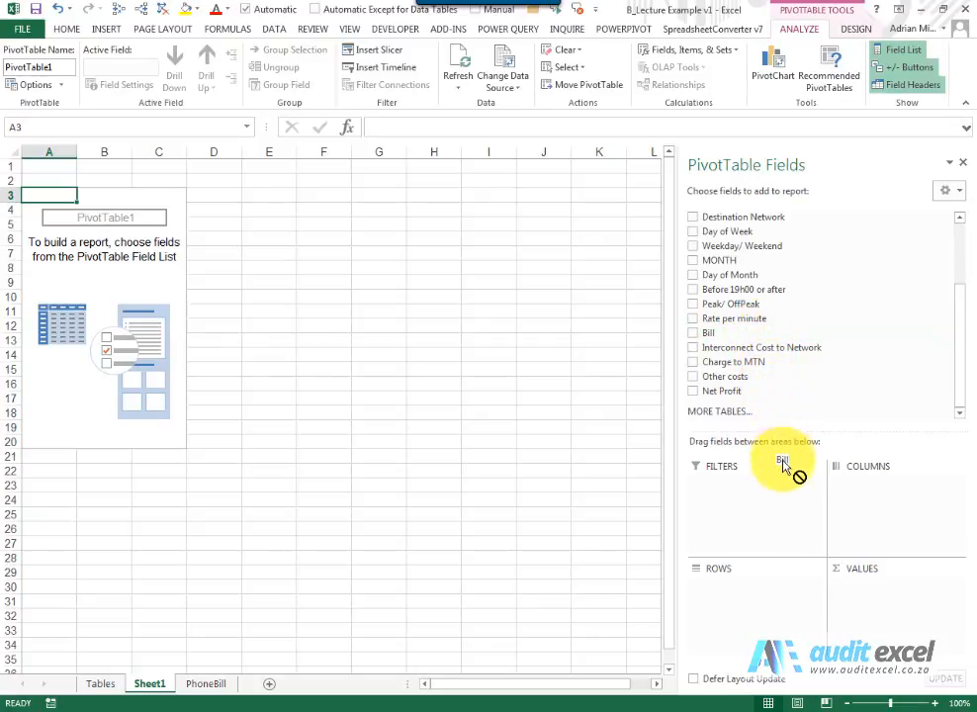
drag(783, 463, 870, 503)
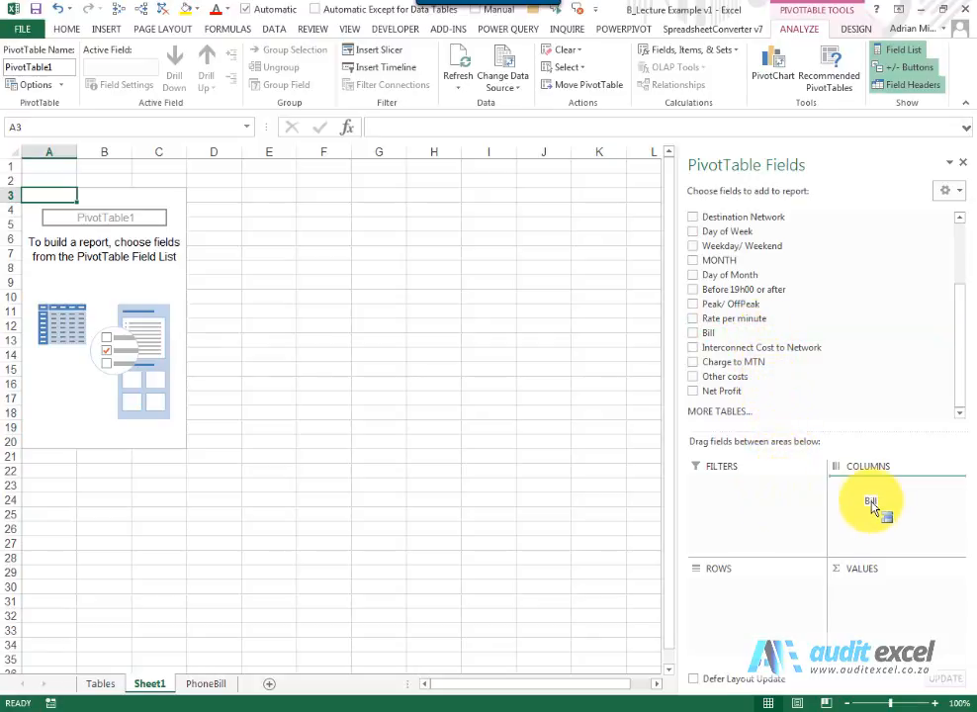
drag(870, 502, 783, 593)
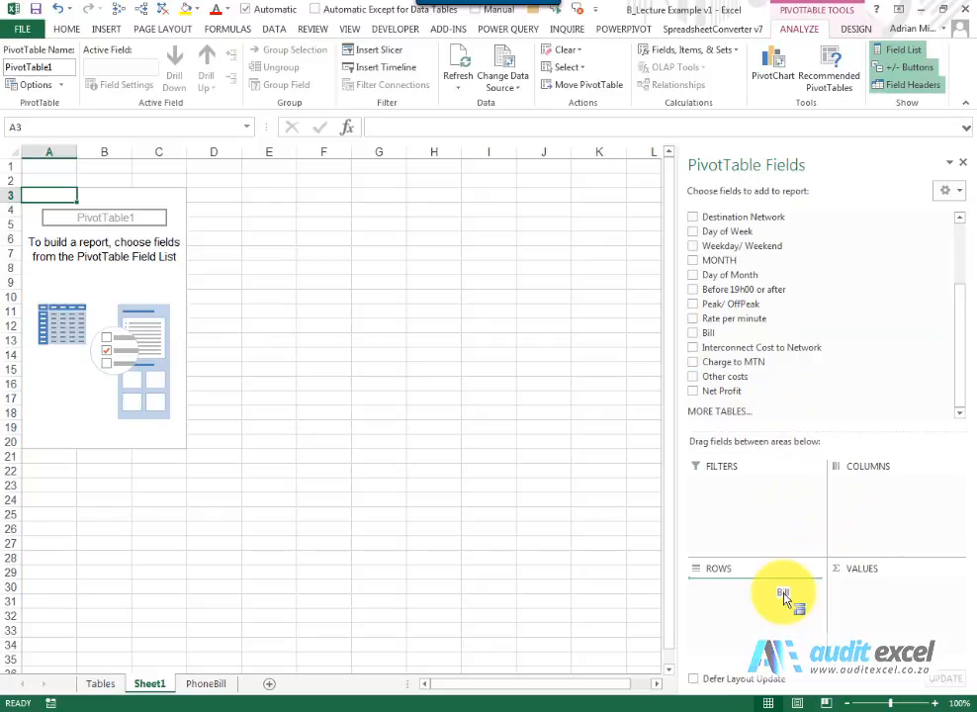
drag(783, 598, 887, 605)
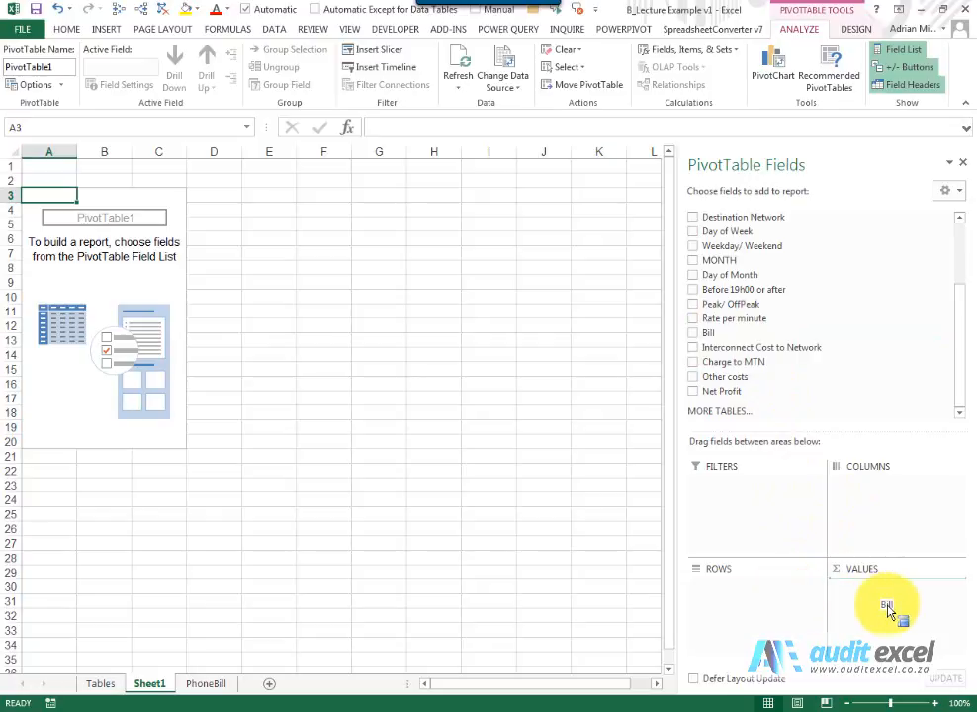
click(692, 333)
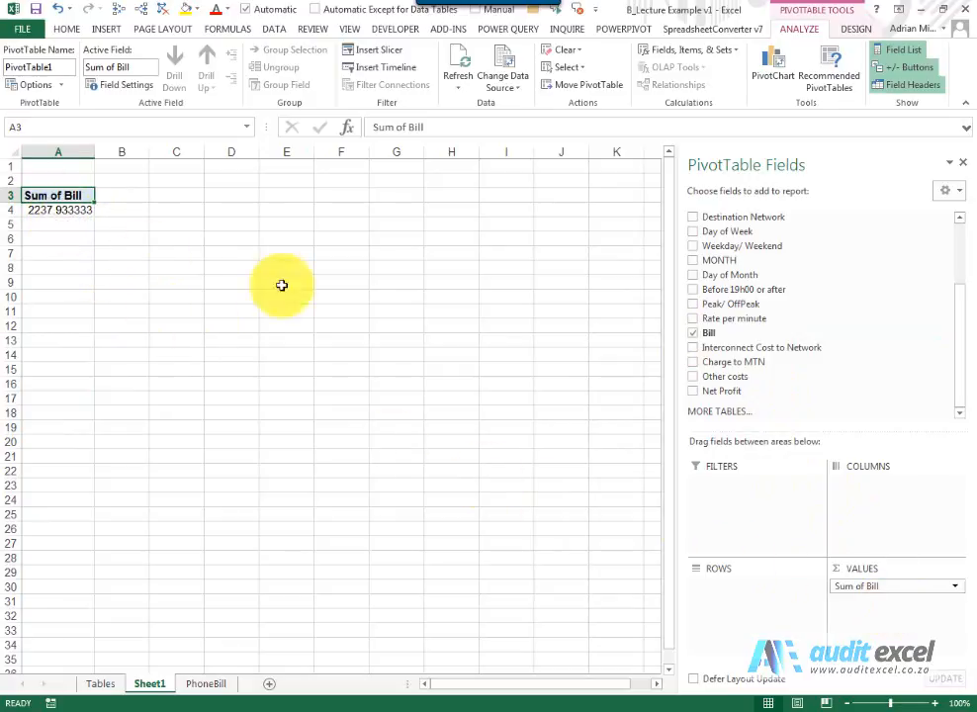
mouse_move(768, 407)
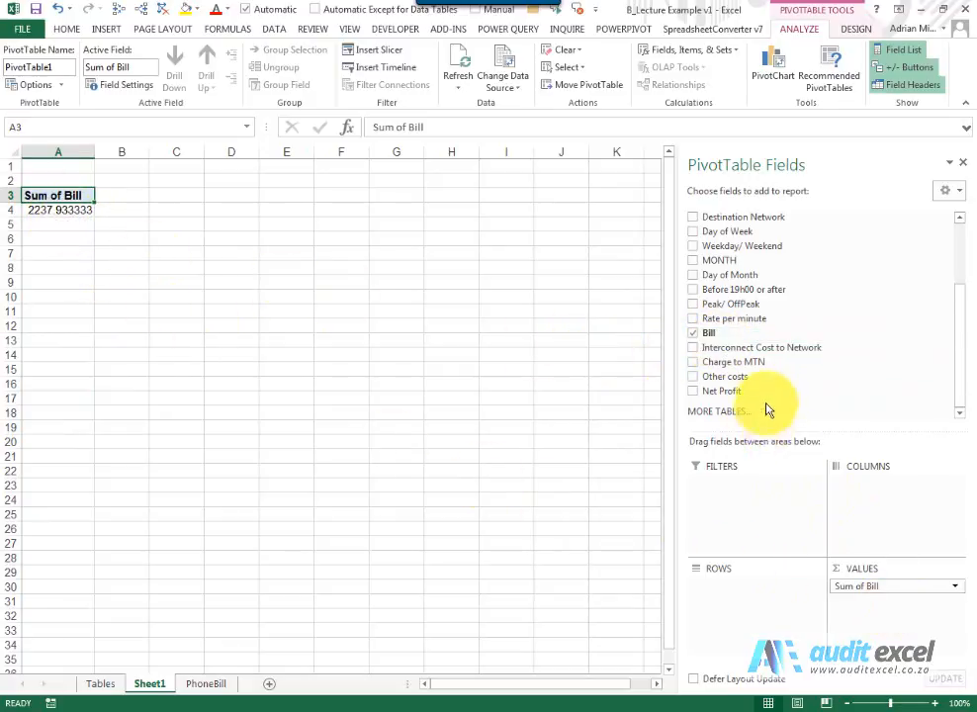
mouse_move(683, 530)
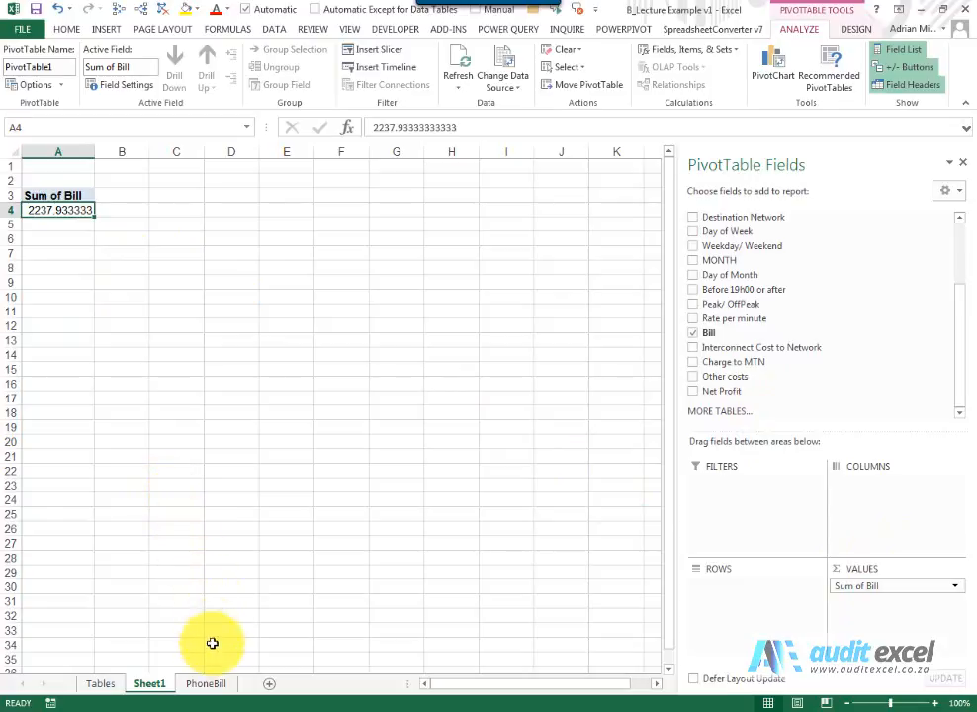
click(206, 685)
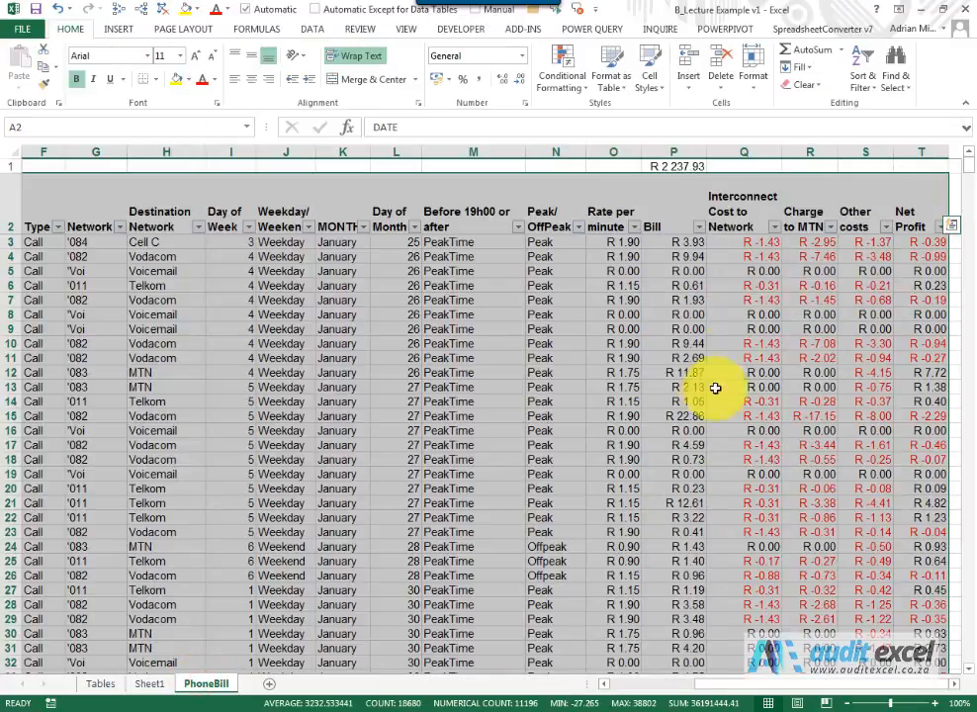
click(673, 241)
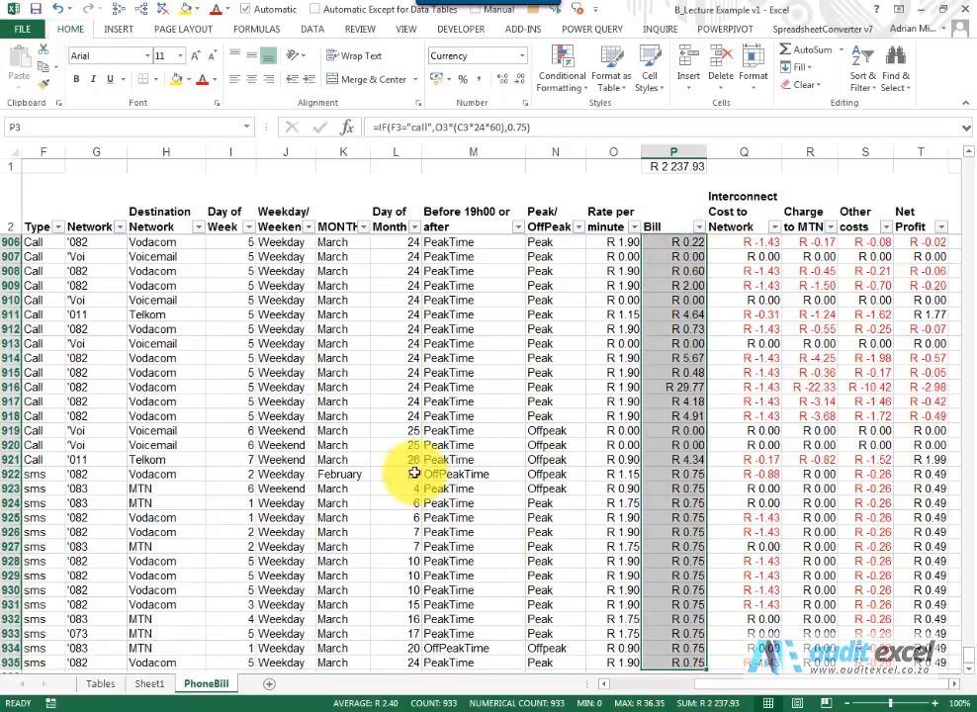
click(149, 684)
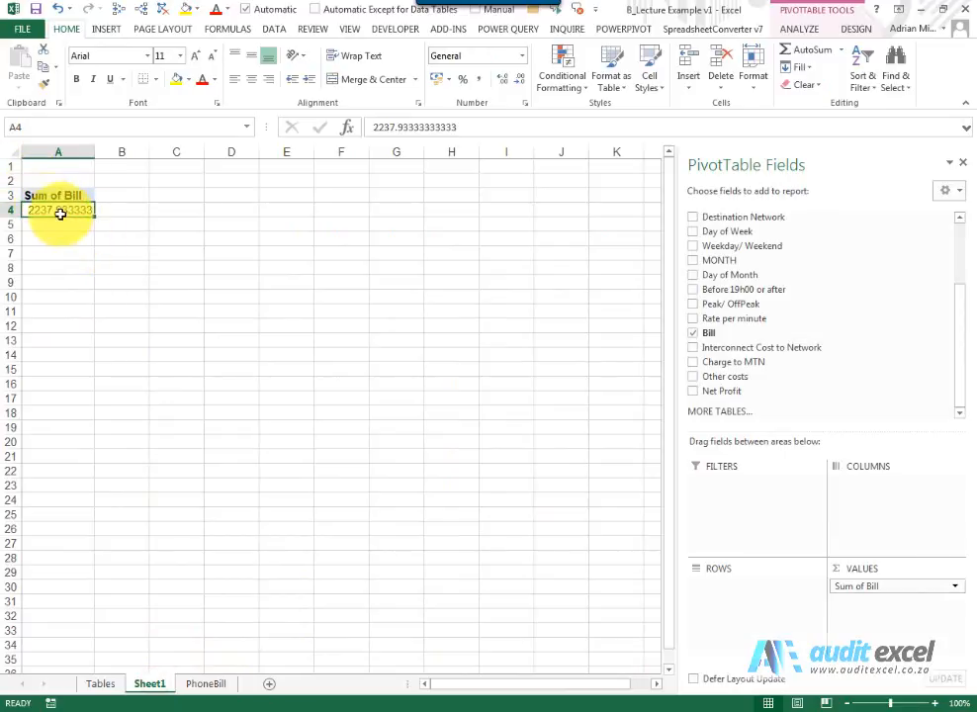
mouse_move(392, 279)
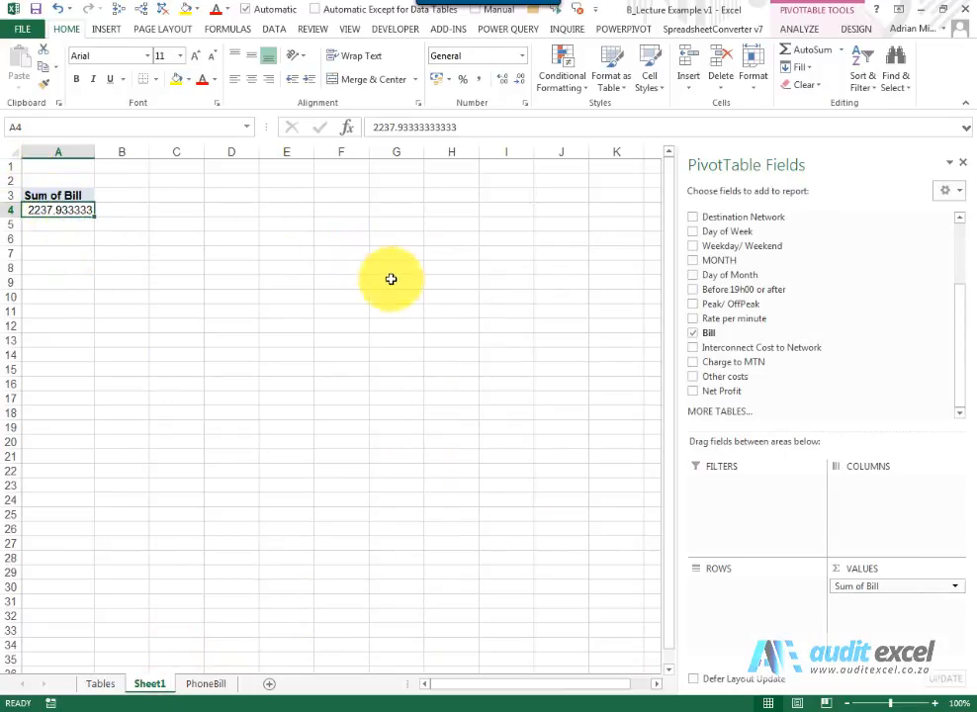
mouse_move(769, 289)
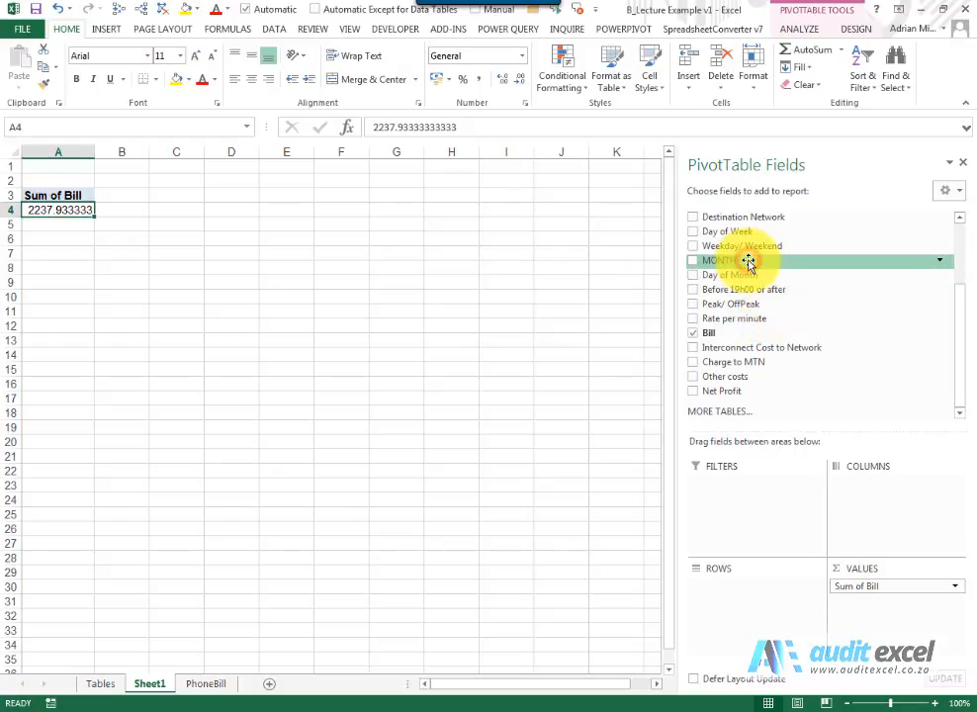
drag(721, 261, 748, 594)
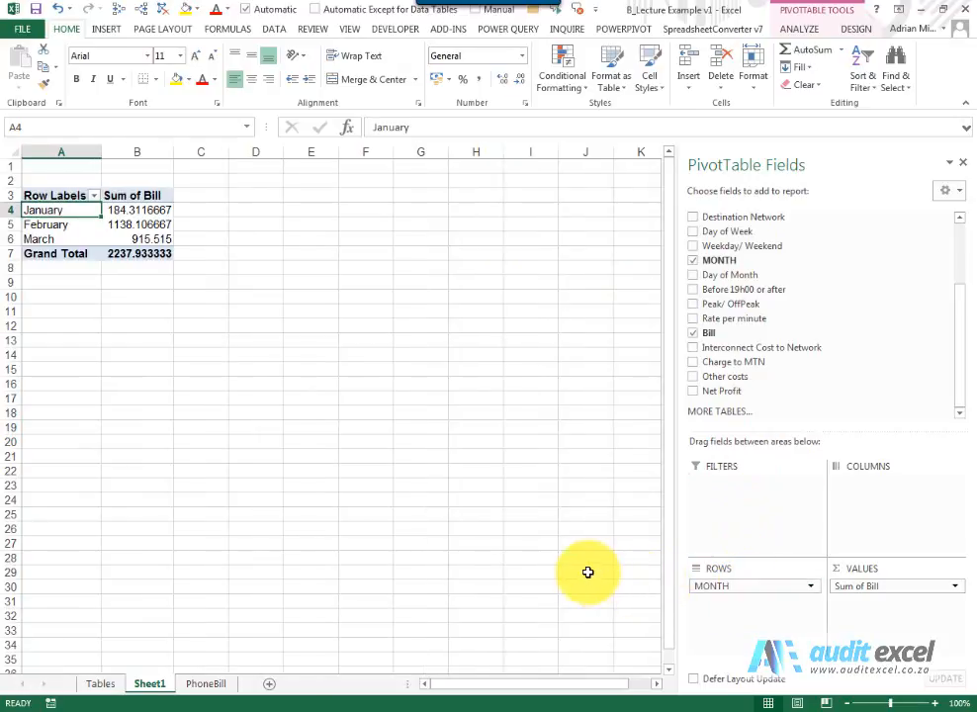
mouse_move(265, 340)
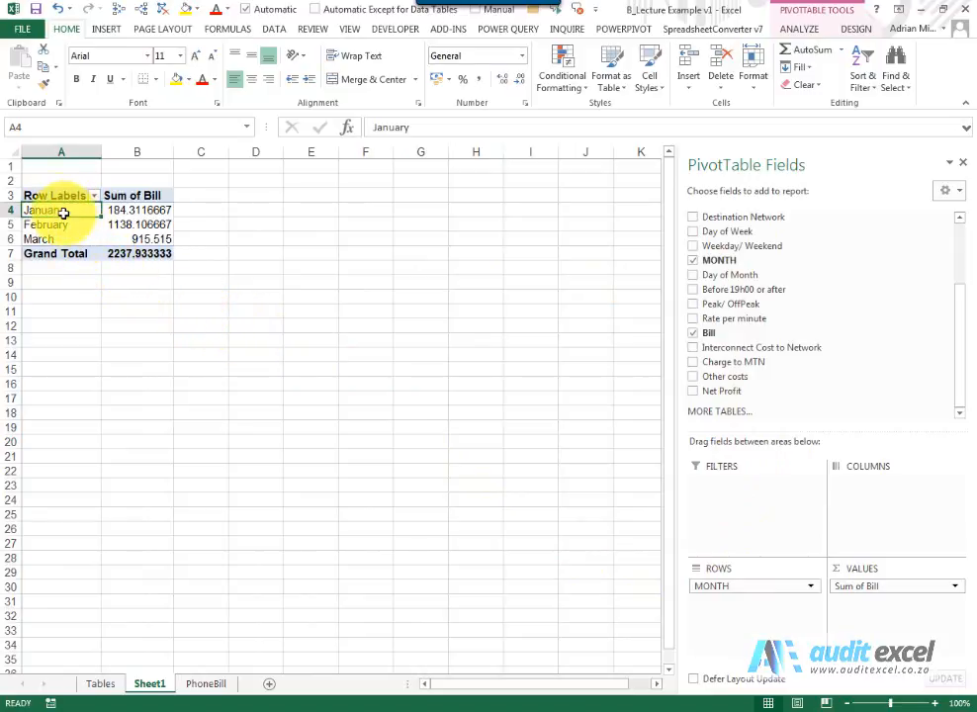
click(136, 210)
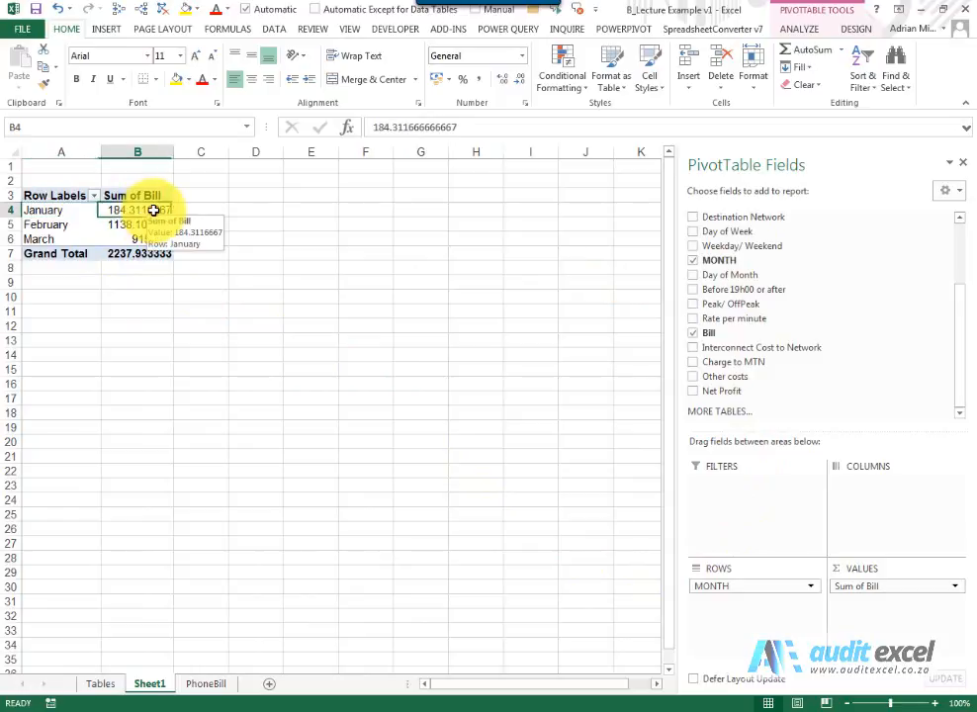
mouse_move(148, 228)
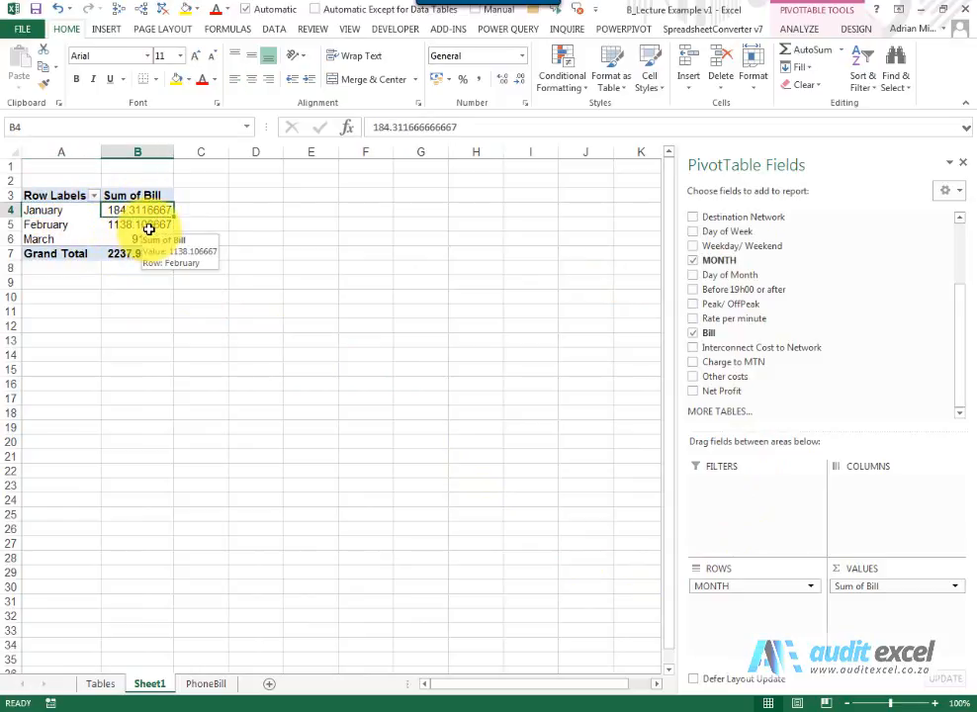
mouse_move(131, 245)
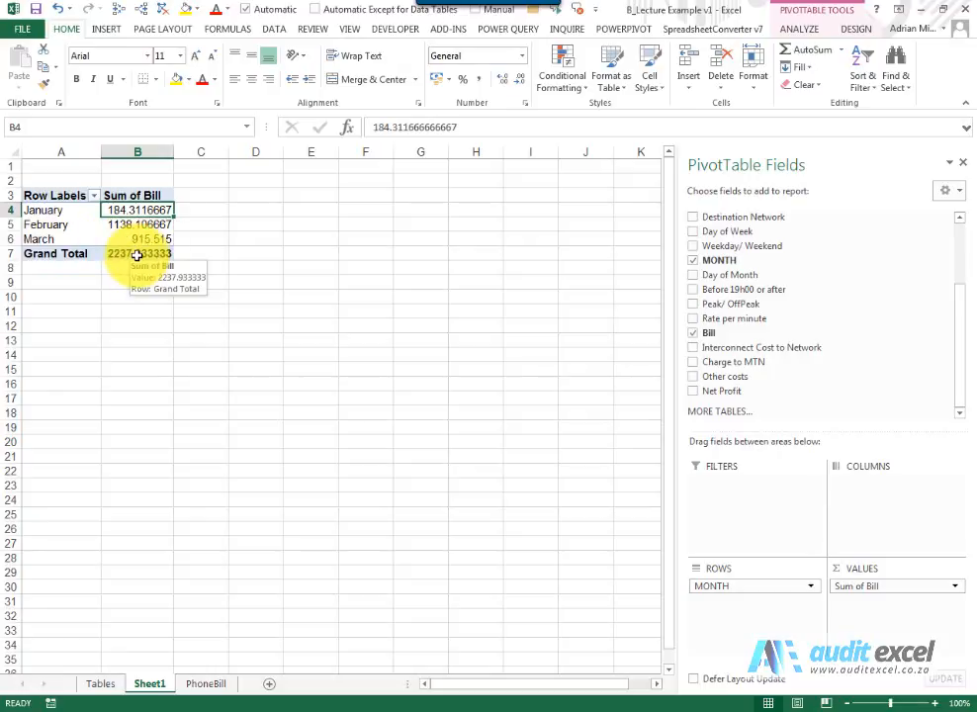
mouse_move(99, 246)
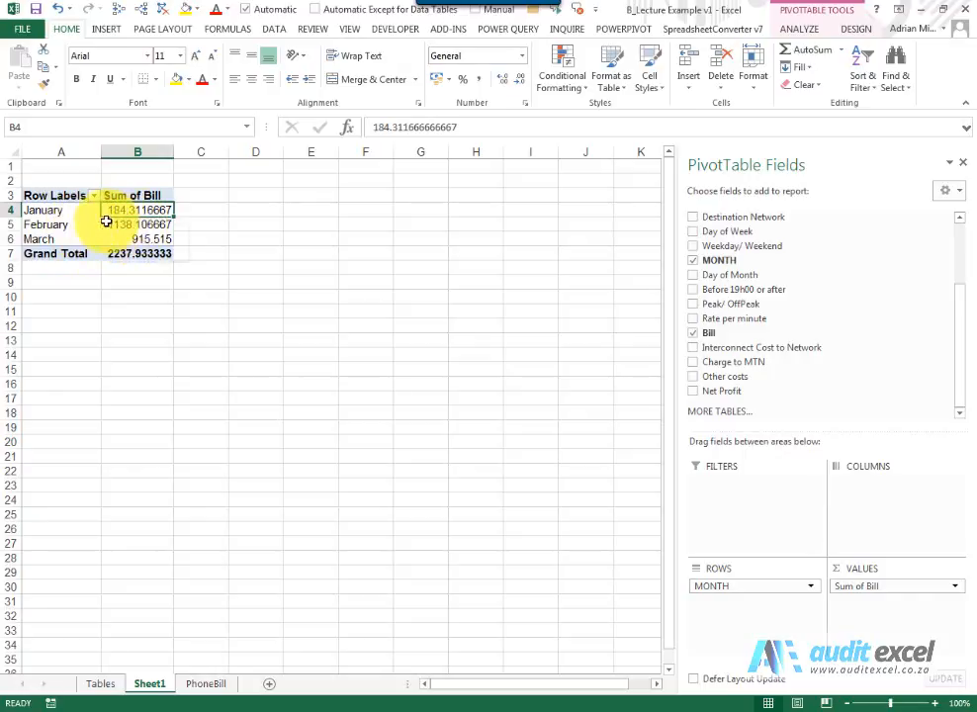
mouse_move(233, 295)
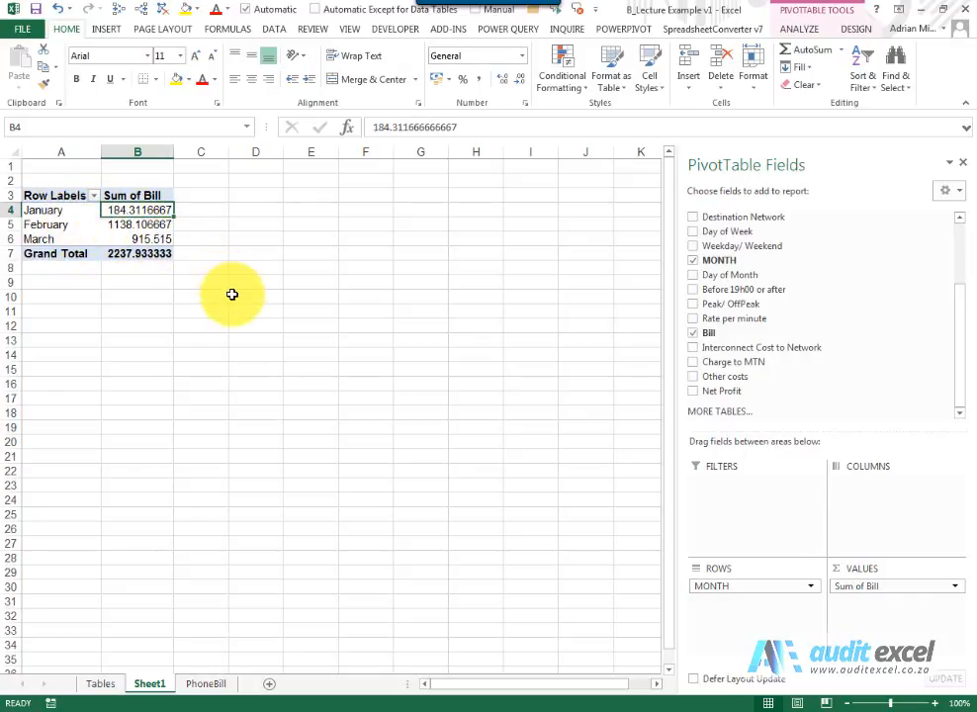
mouse_move(234, 257)
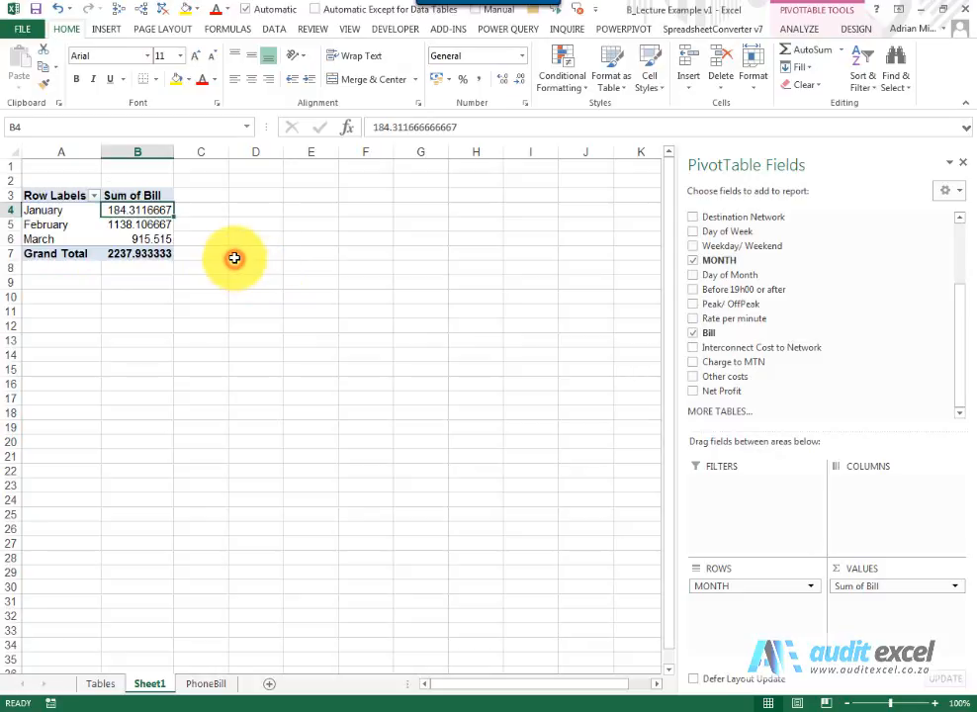
mouse_move(606, 423)
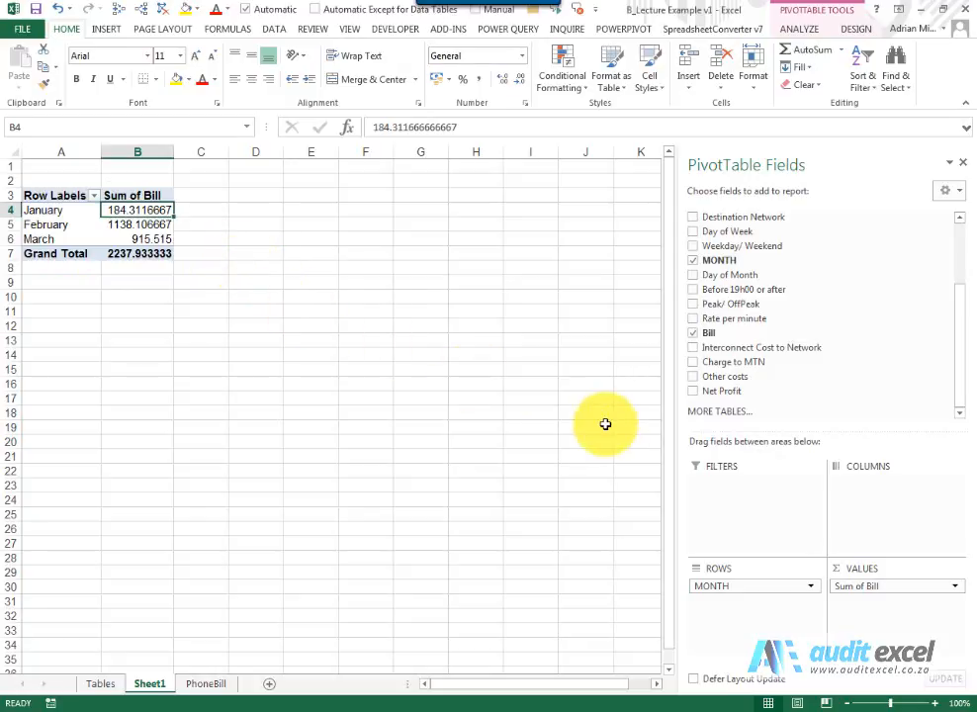
mouse_move(744, 609)
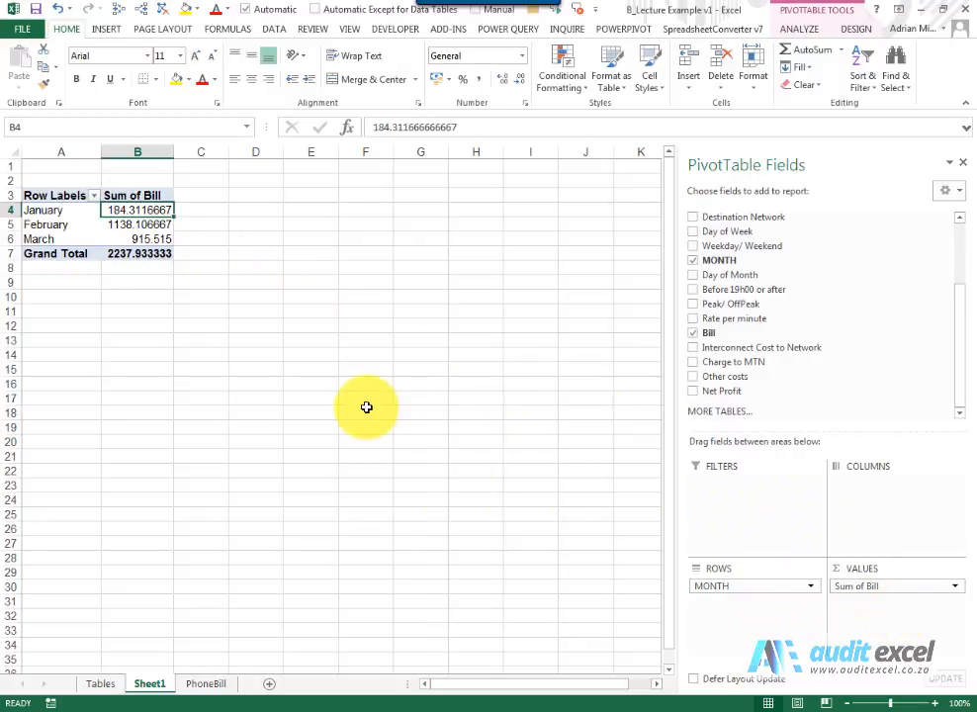
mouse_move(267, 283)
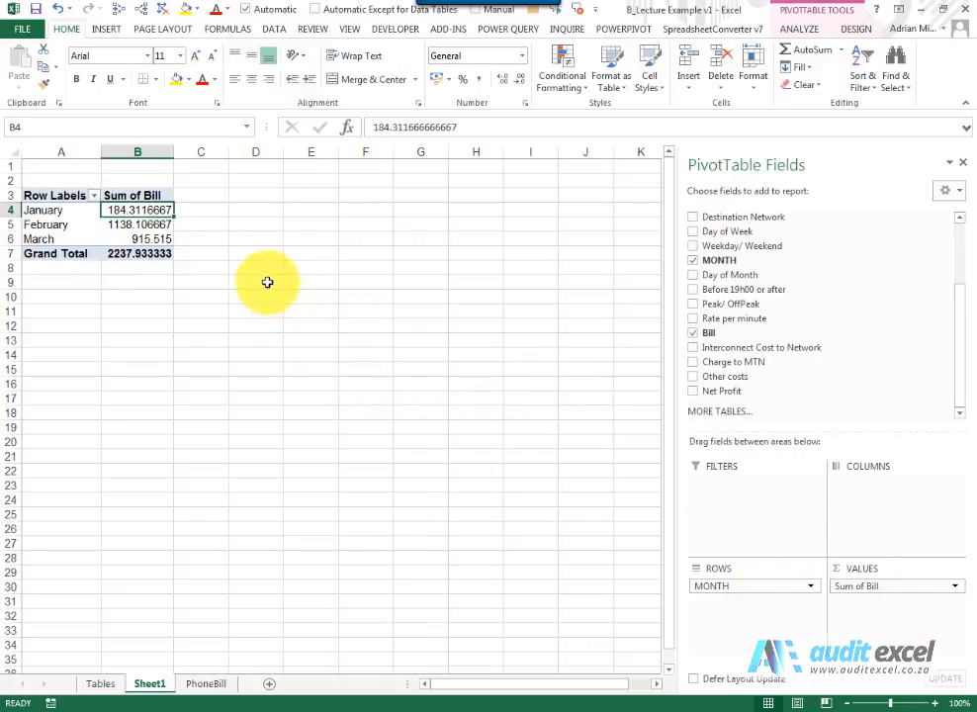
drag(138, 209, 138, 238)
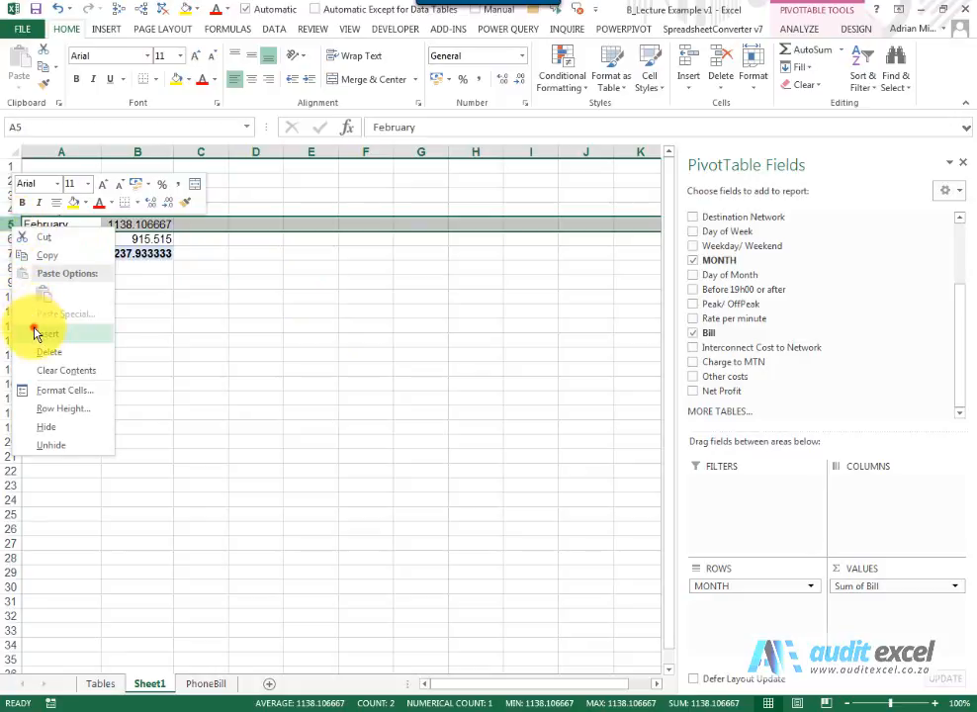
click(47, 333)
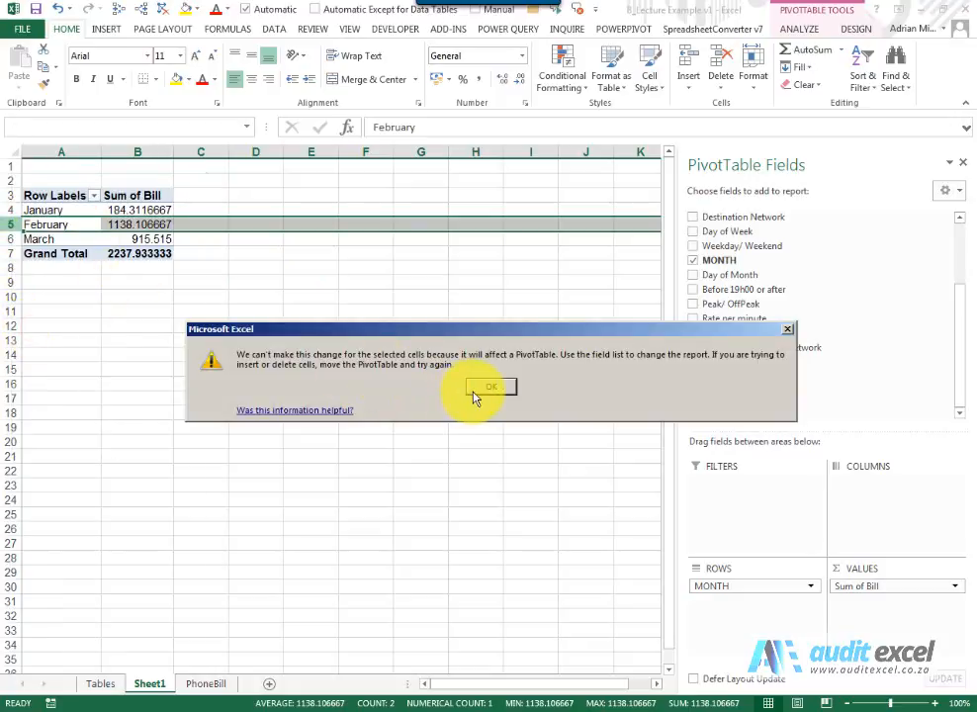
click(491, 386)
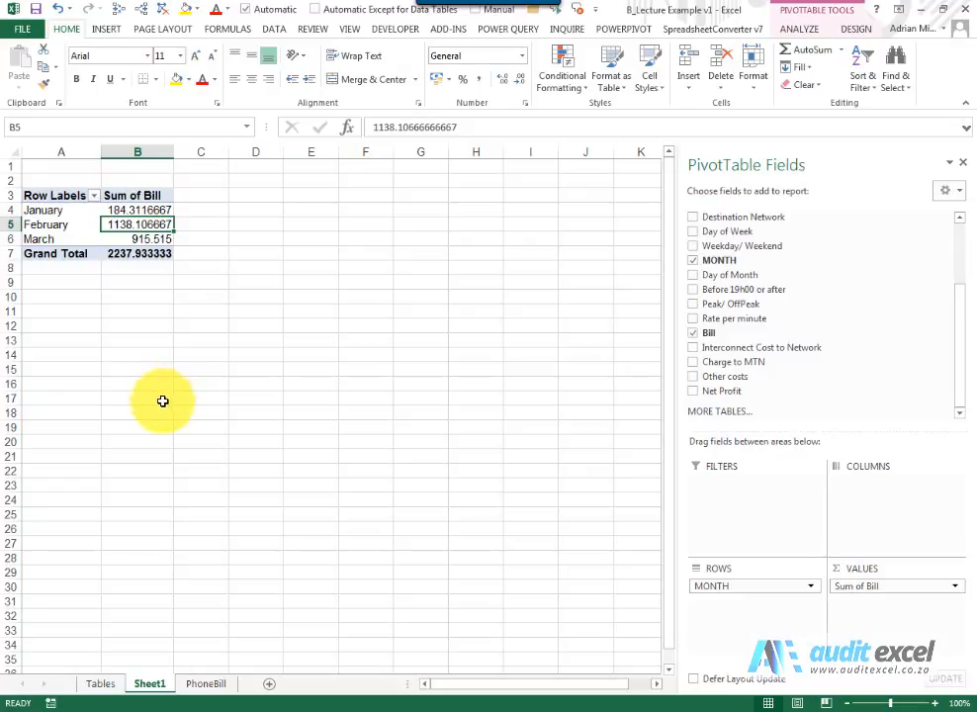
mouse_move(103, 685)
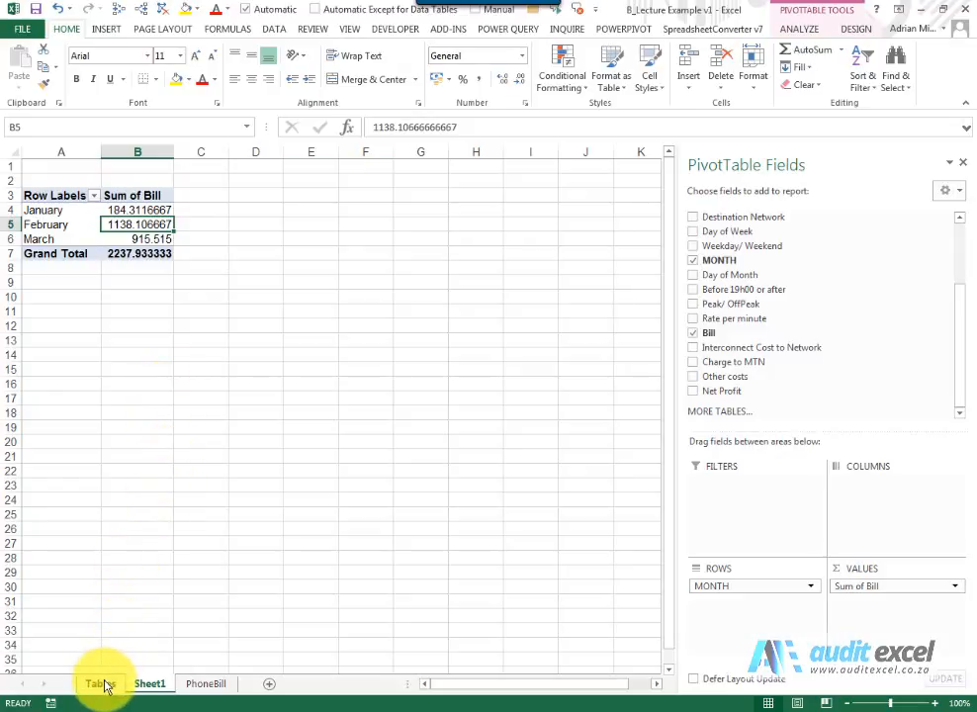
click(99, 685)
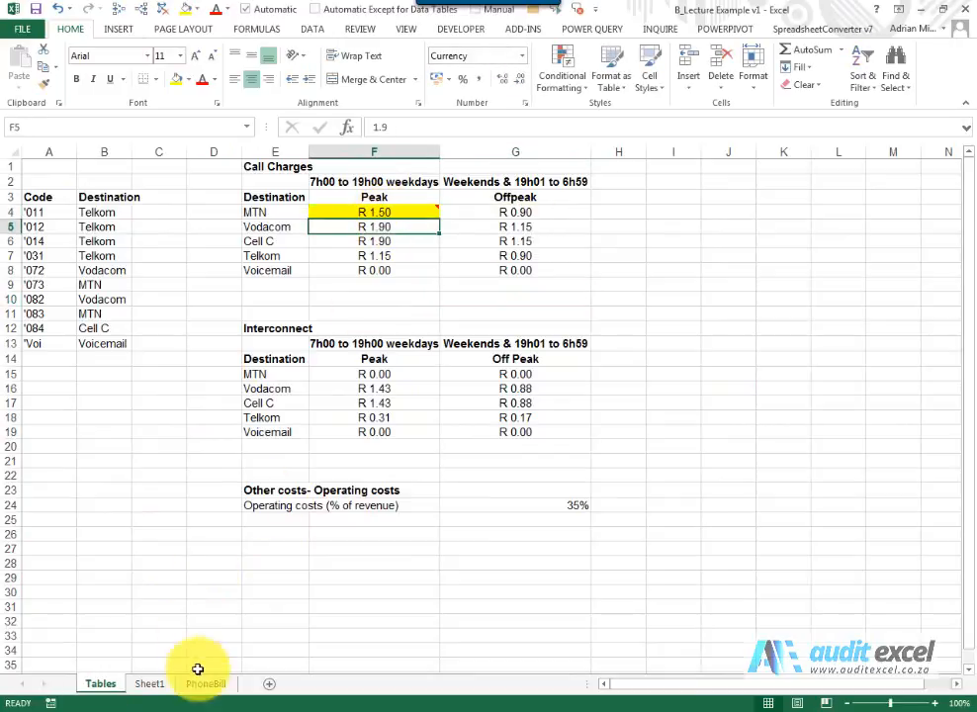
click(206, 684)
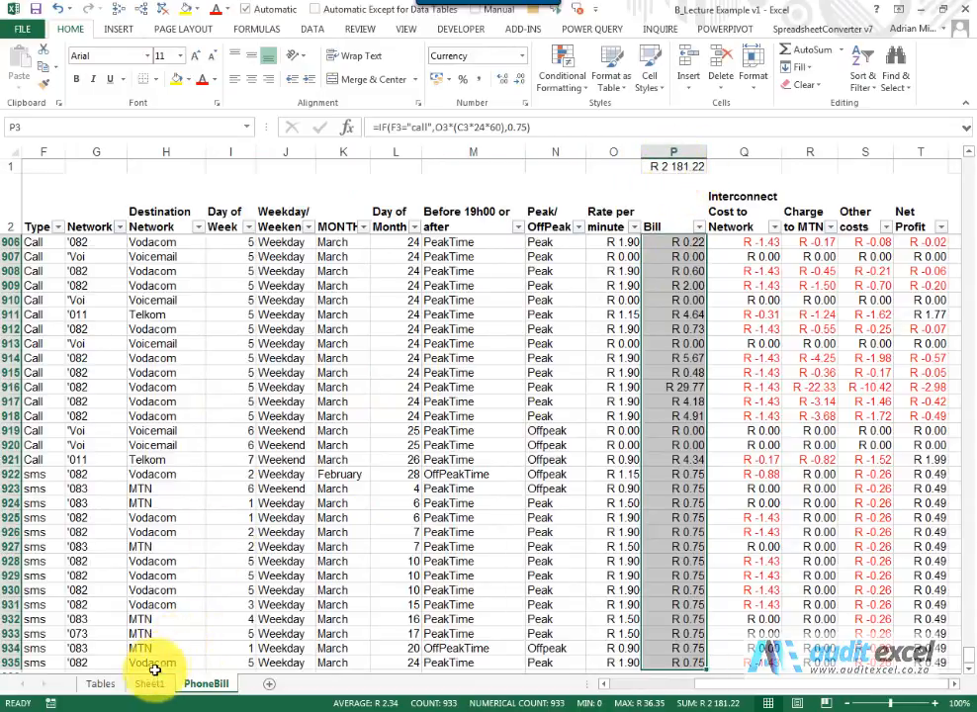
click(151, 685)
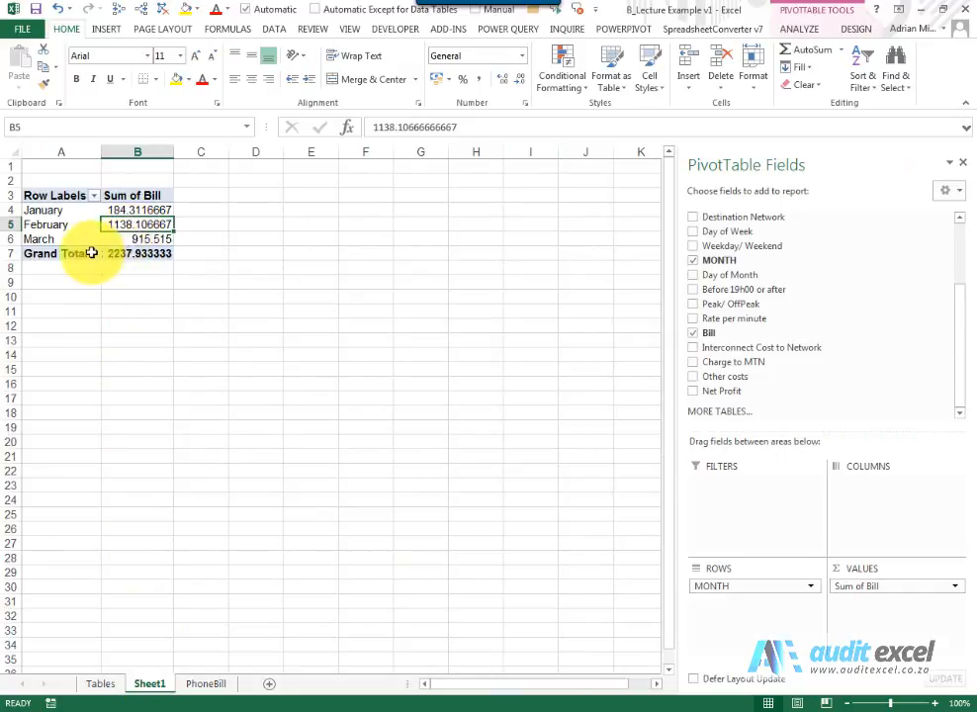
mouse_move(137, 253)
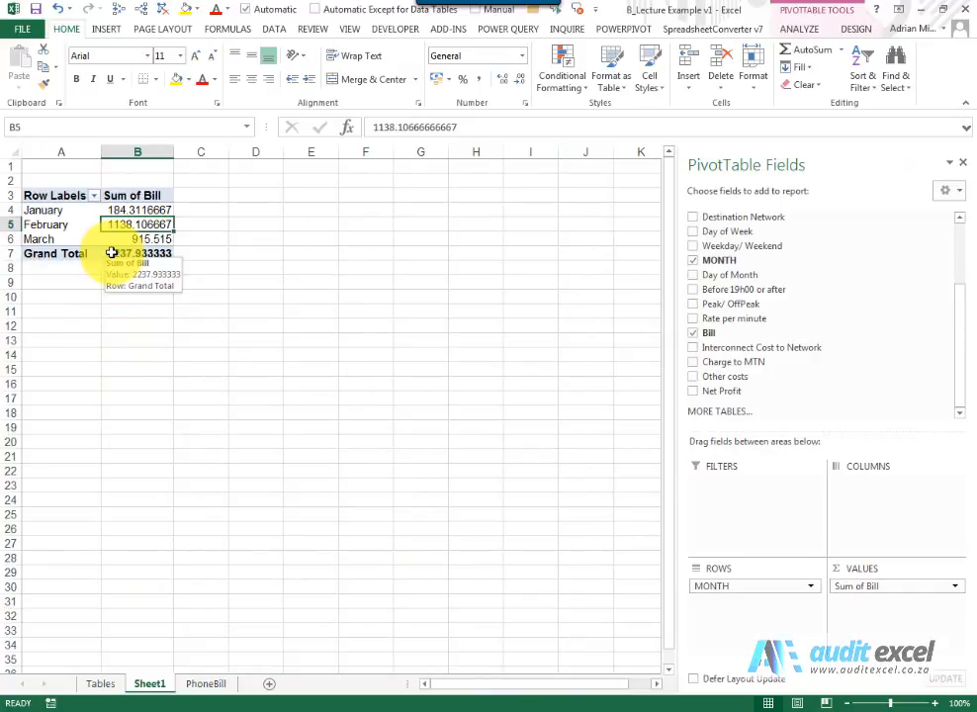
mouse_move(129, 224)
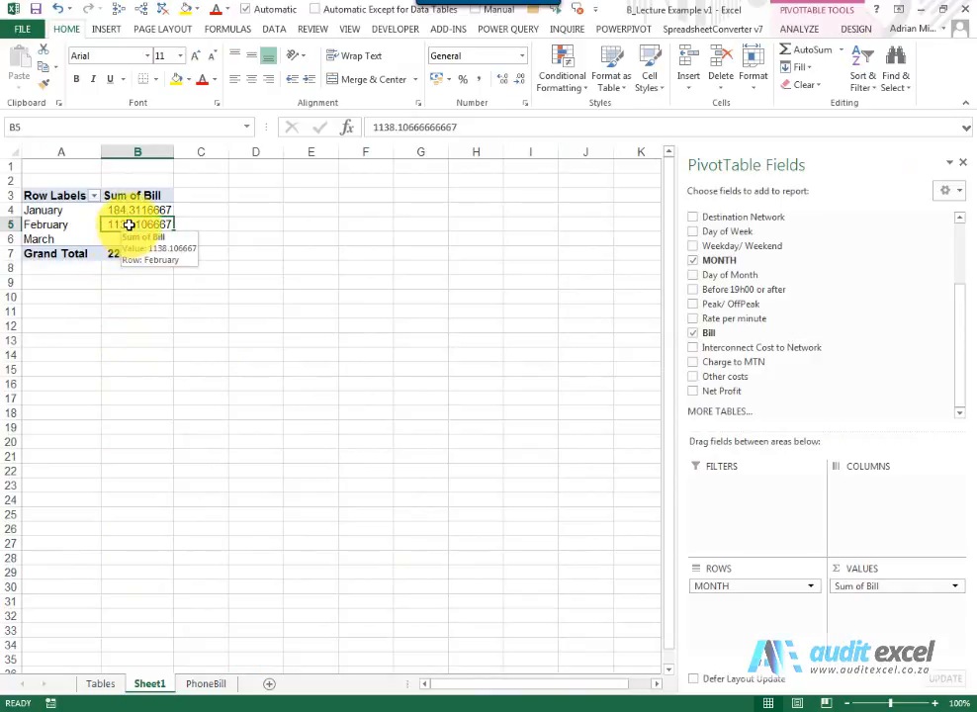
Refresh the PivotTable so January, February and March totals reflect the changed data.
right_click(139, 223)
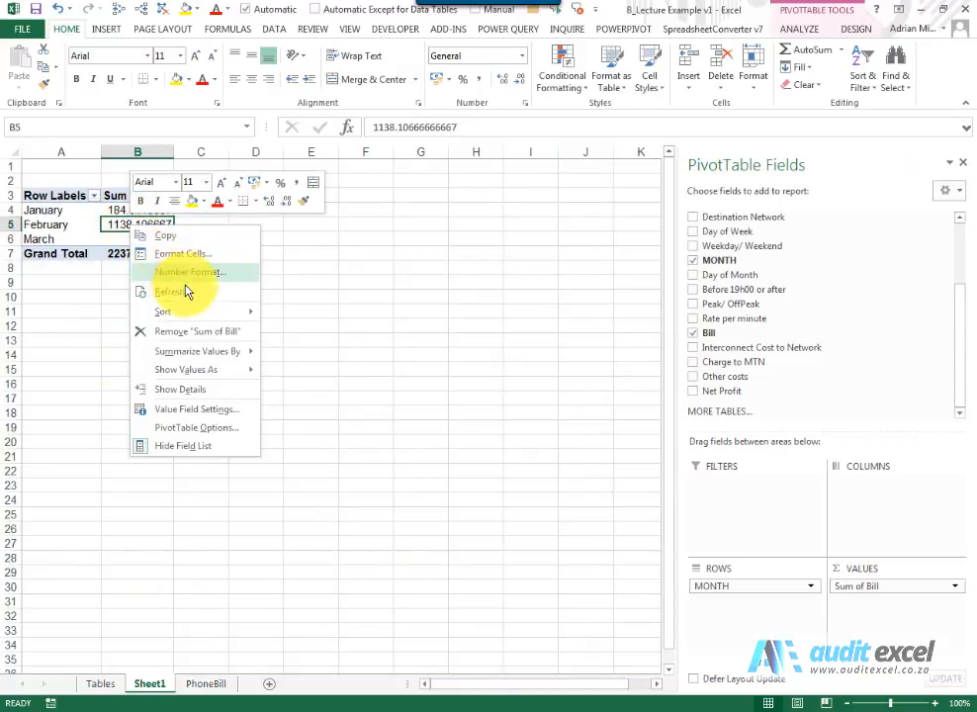
mouse_move(189, 293)
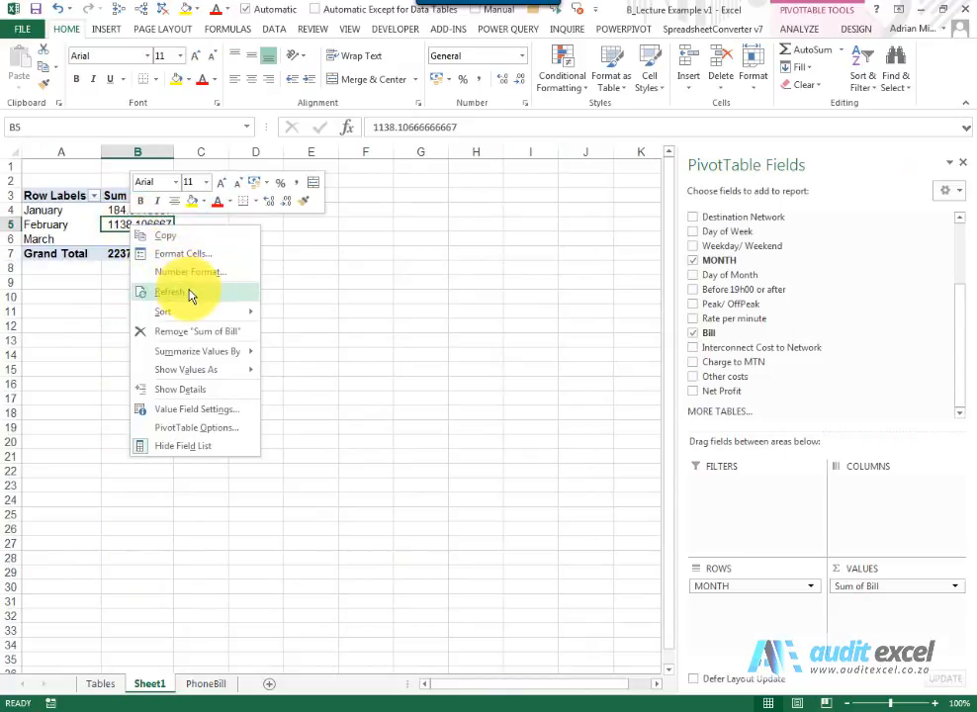
click(170, 291)
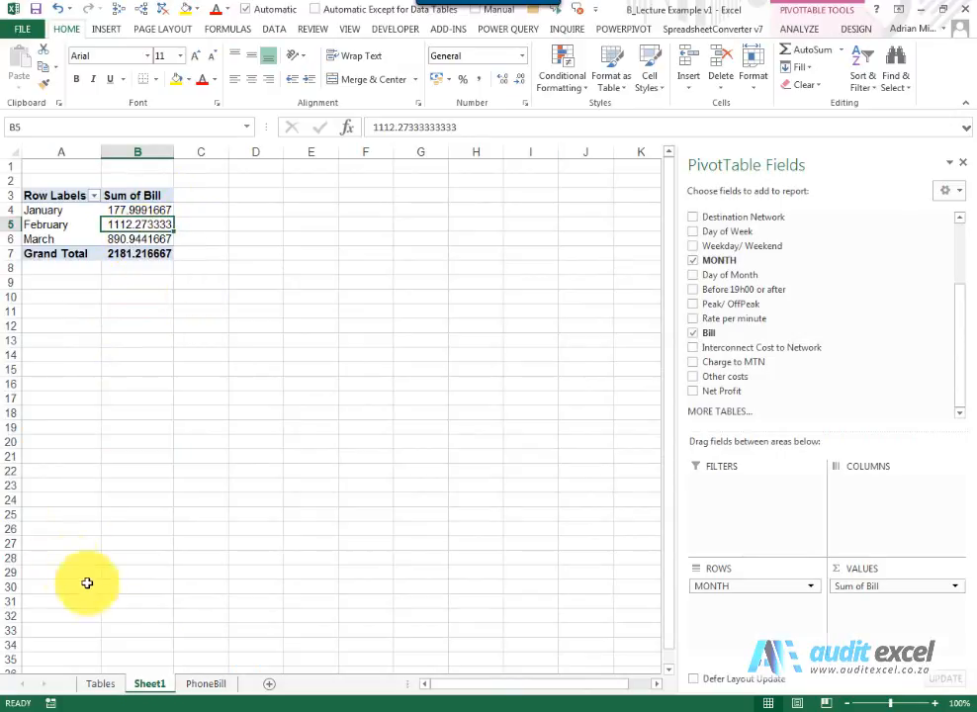
Set the MTN peak rate to 1.75 on the Tables sheet and refresh the PivotTable.
click(99, 684)
text(1)
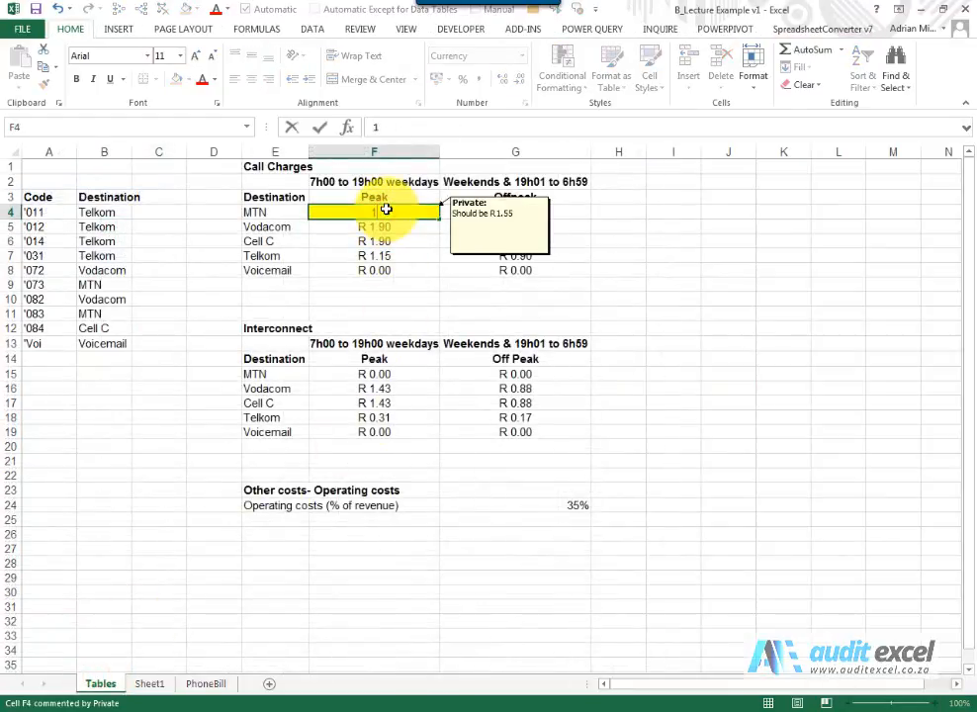
key(Return)
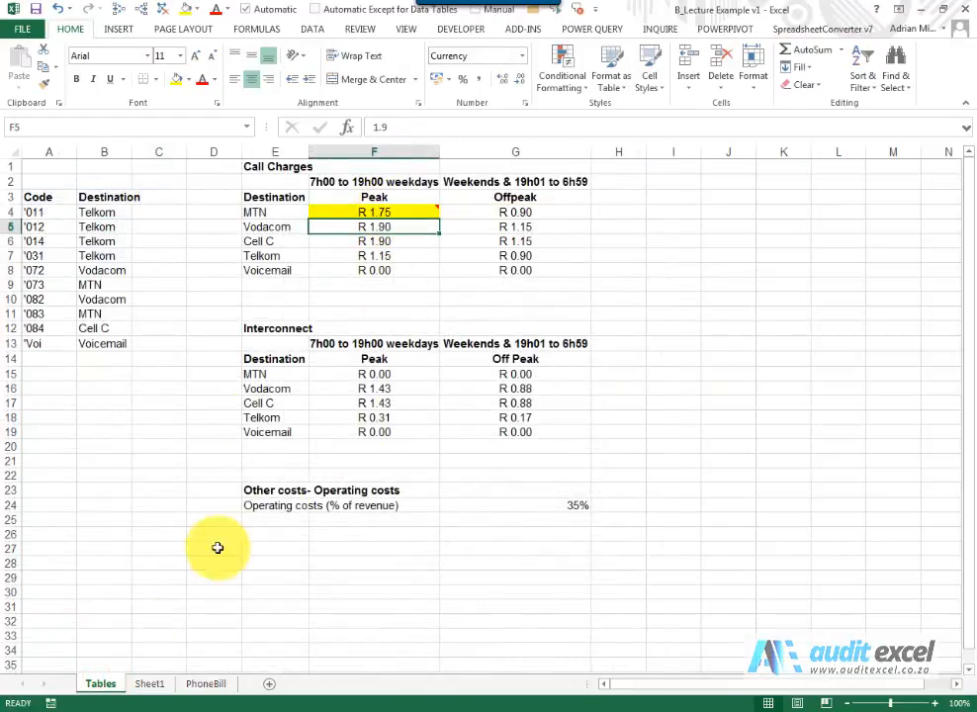
click(151, 684)
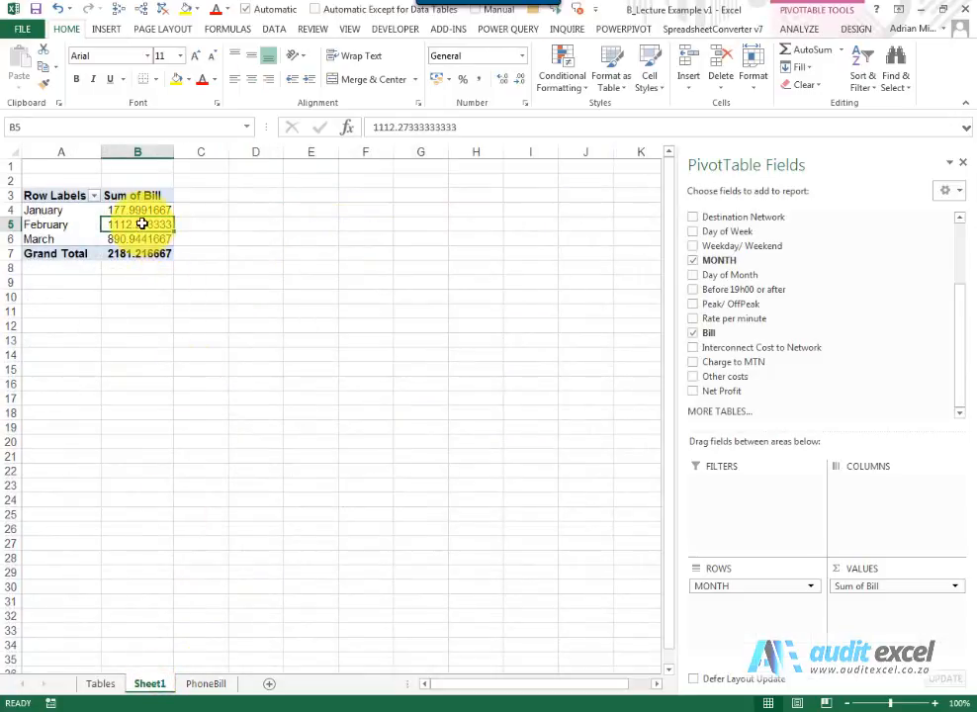
right_click(137, 224)
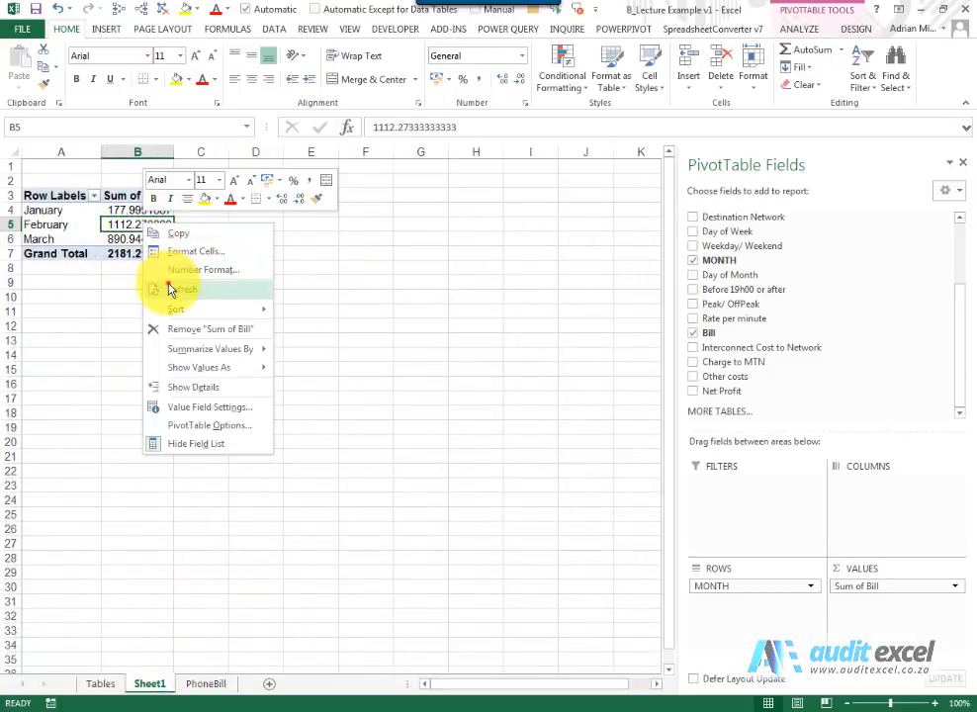
click(184, 289)
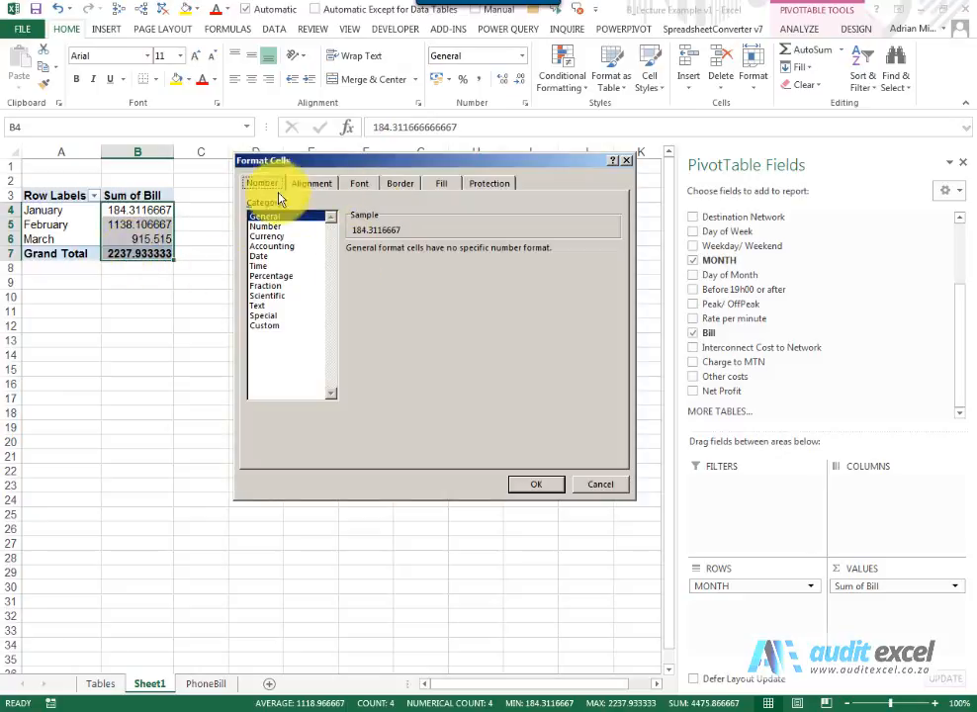
mouse_move(495, 420)
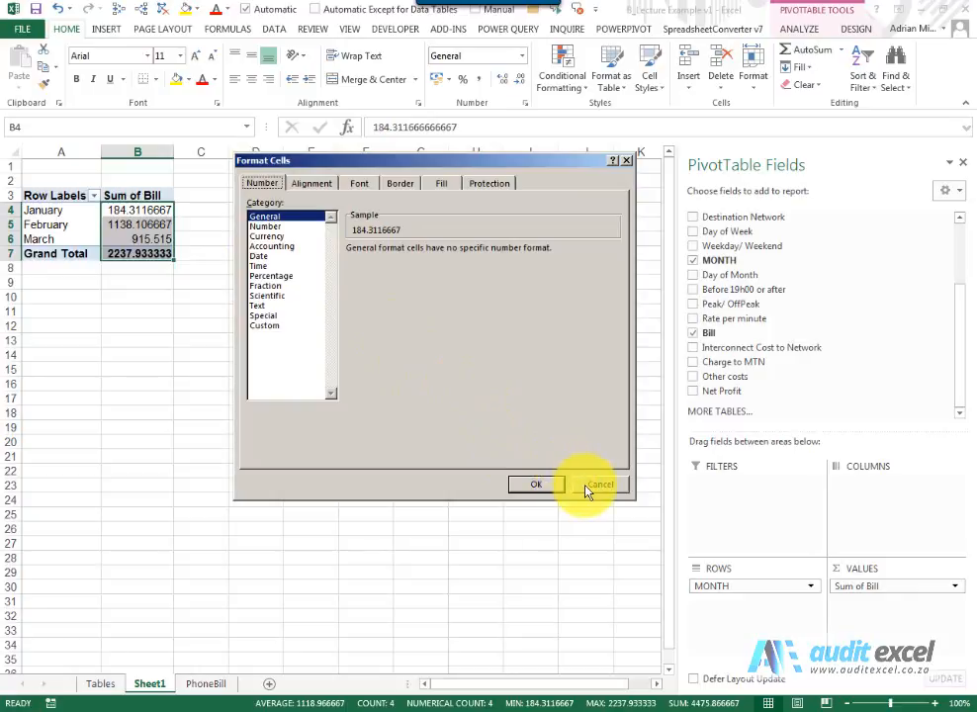
mouse_move(83, 262)
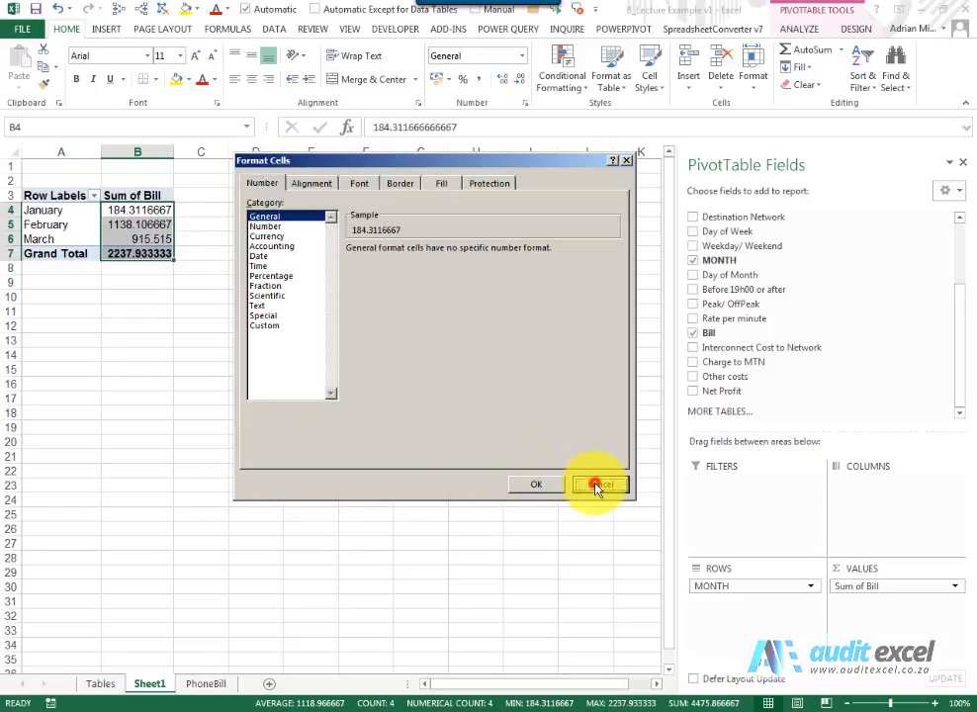
click(598, 483)
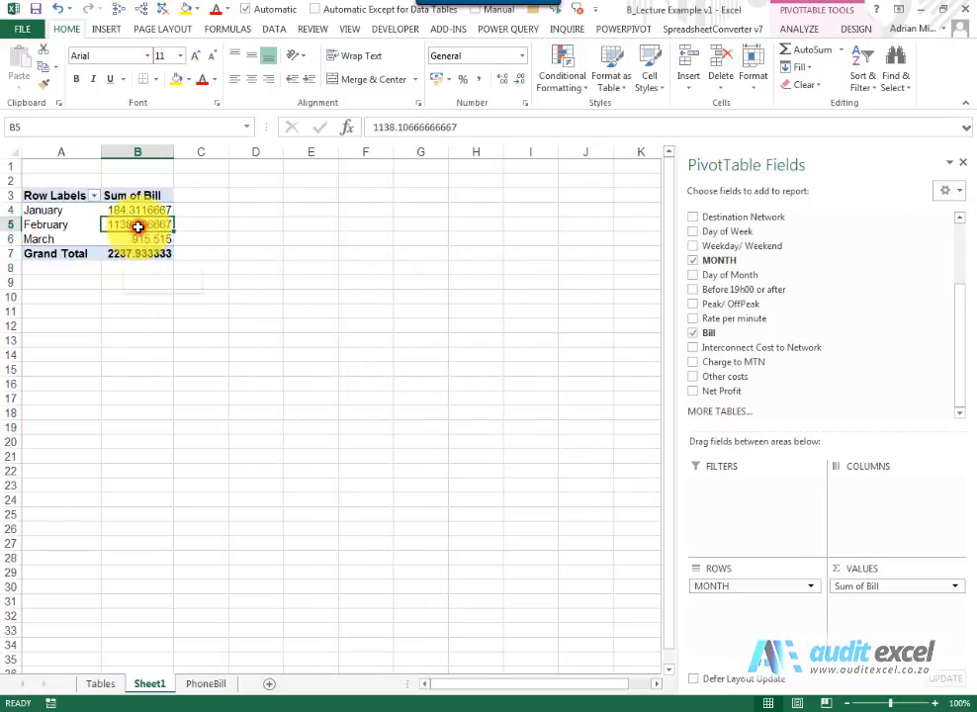
mouse_move(138, 226)
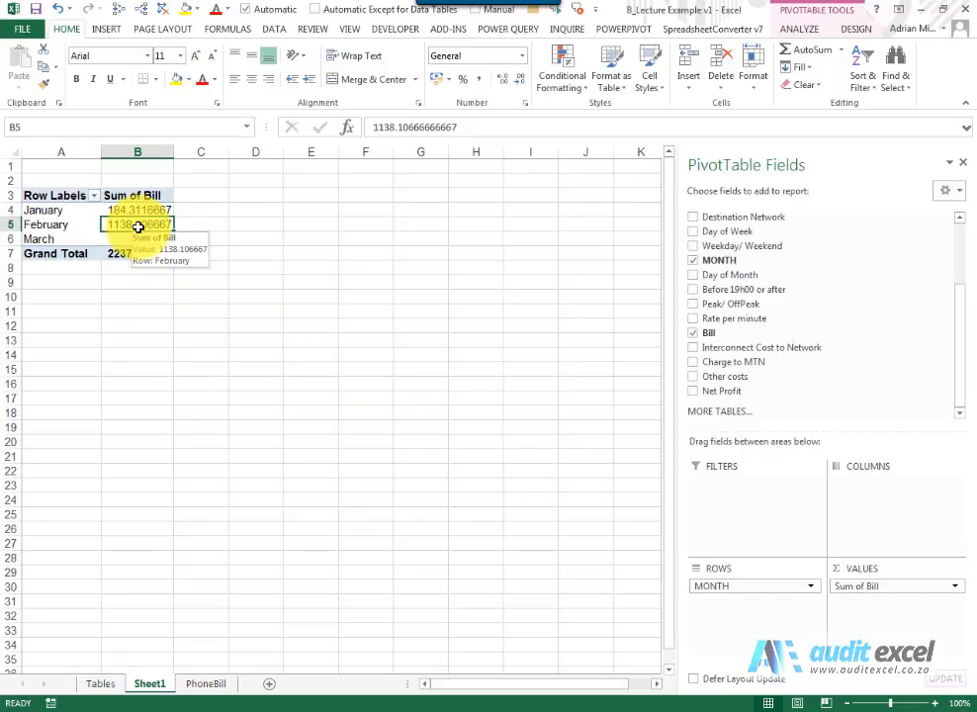